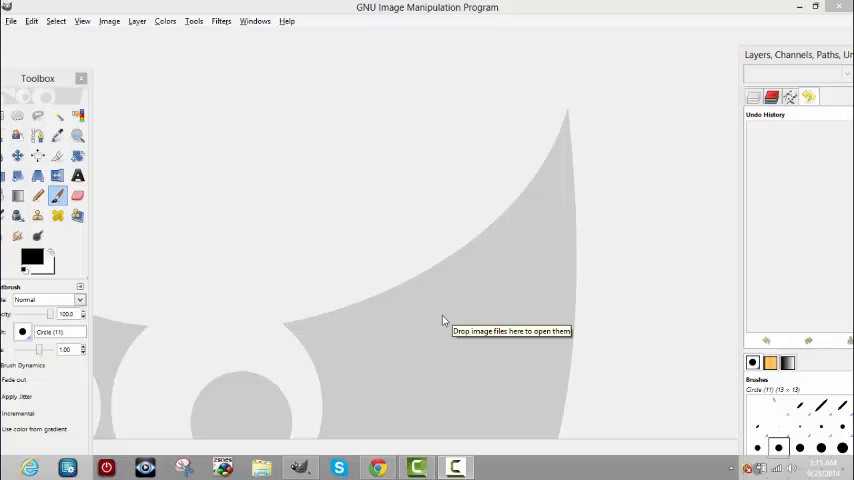
pyautogui.moveTo(367, 260)
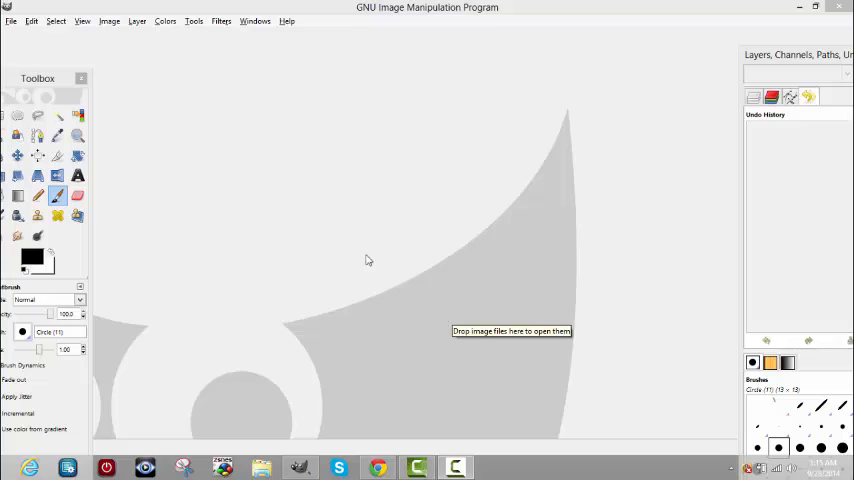
pyautogui.moveTo(273, 177)
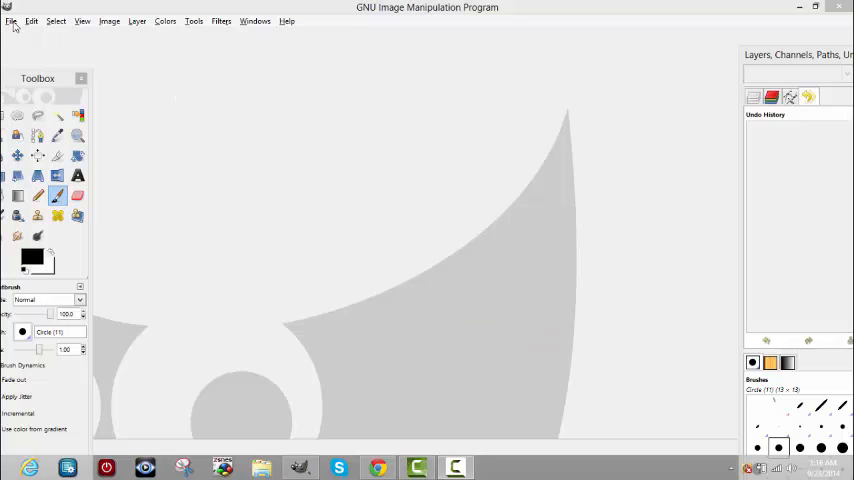
# Create a new 250×250 pixel blank image via File > New.
pyautogui.click(11, 21)
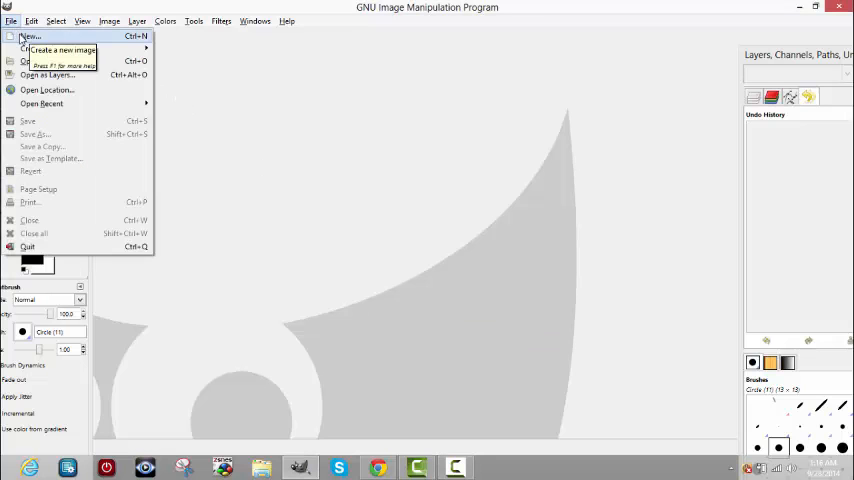
pyautogui.click(29, 36)
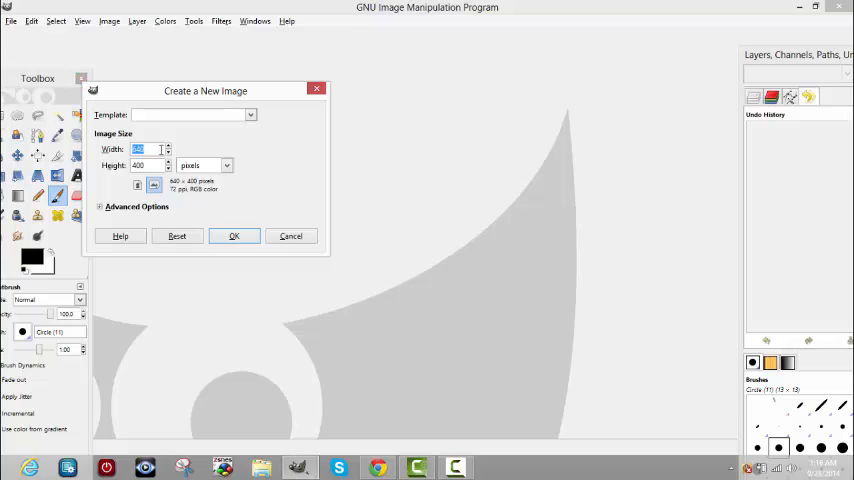
pyautogui.write('250')
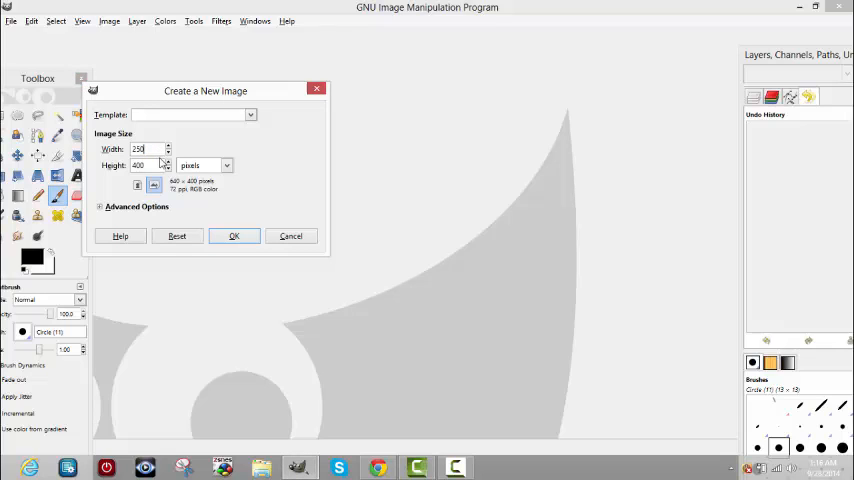
pyautogui.tripleClick(148, 165)
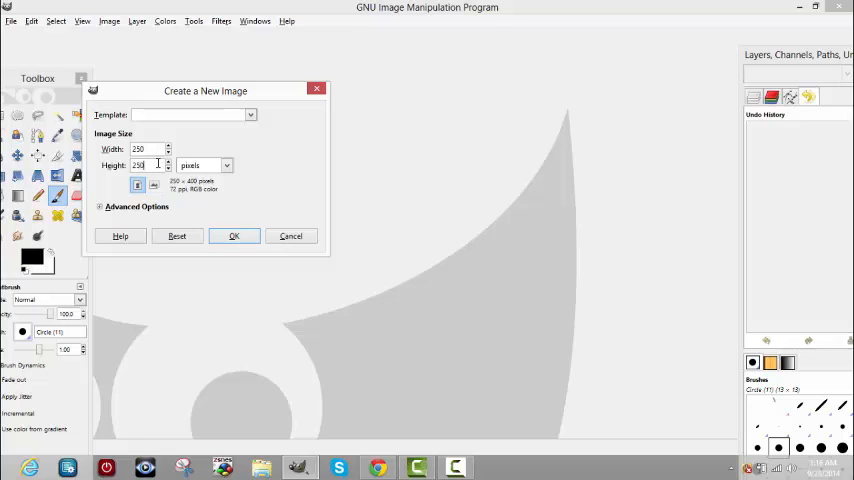
pyautogui.click(233, 236)
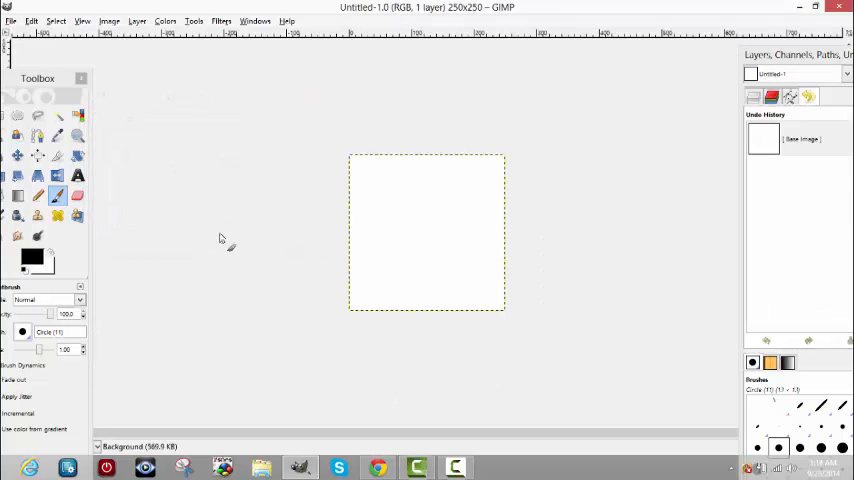
pyautogui.moveTo(376, 191)
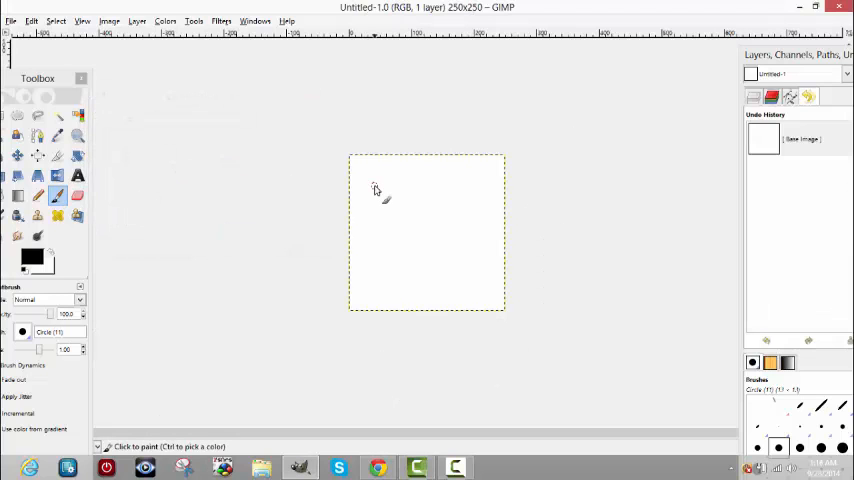
pyautogui.moveTo(330, 185)
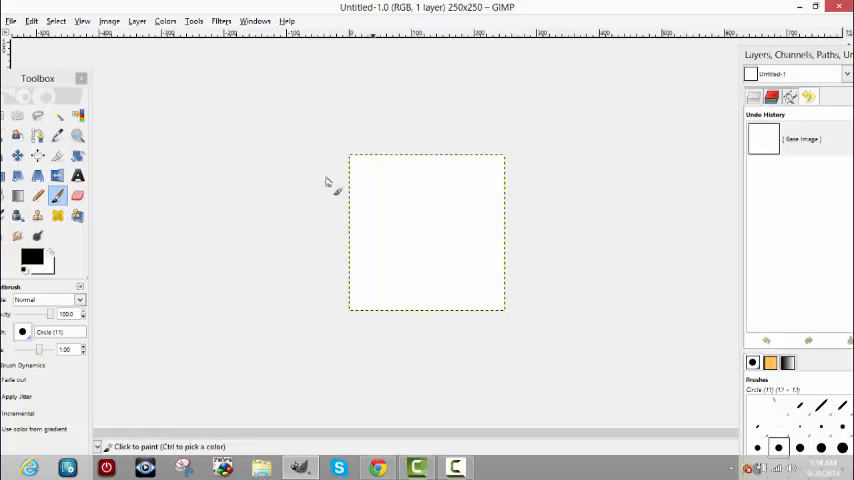
pyautogui.moveTo(265, 165)
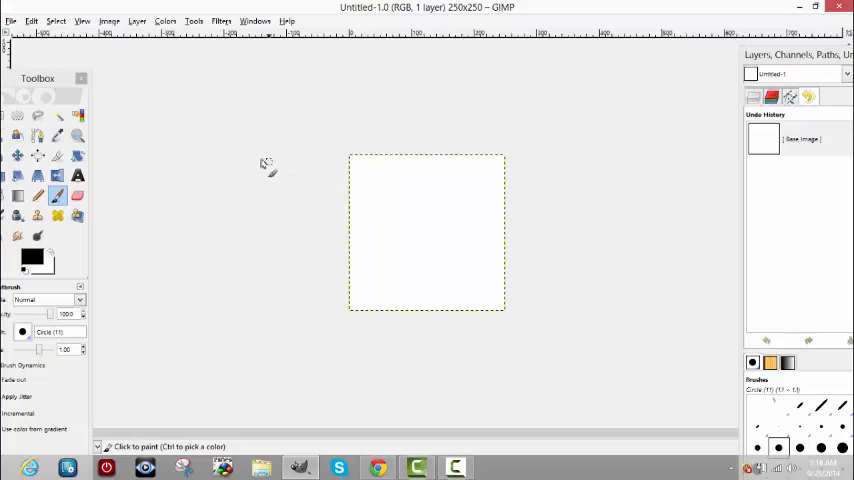
pyautogui.moveTo(240, 163)
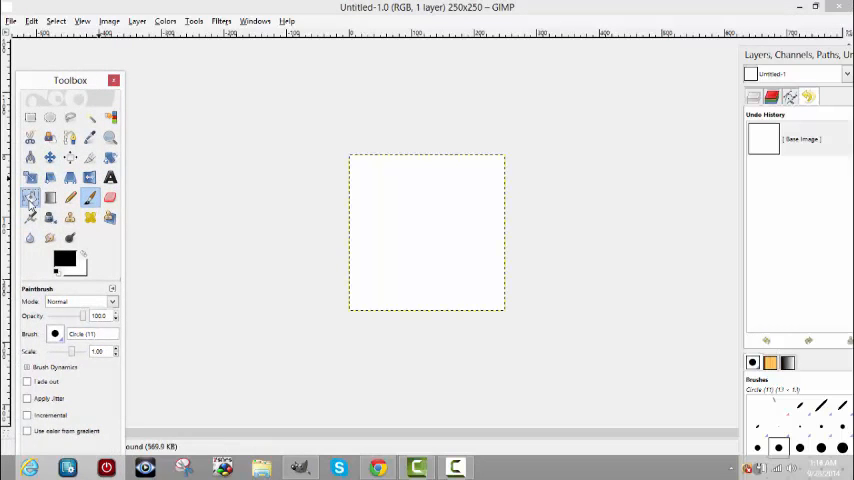
# Bucket-fill the canvas with solid black and return to the Paintbrush.
pyautogui.click(30, 198)
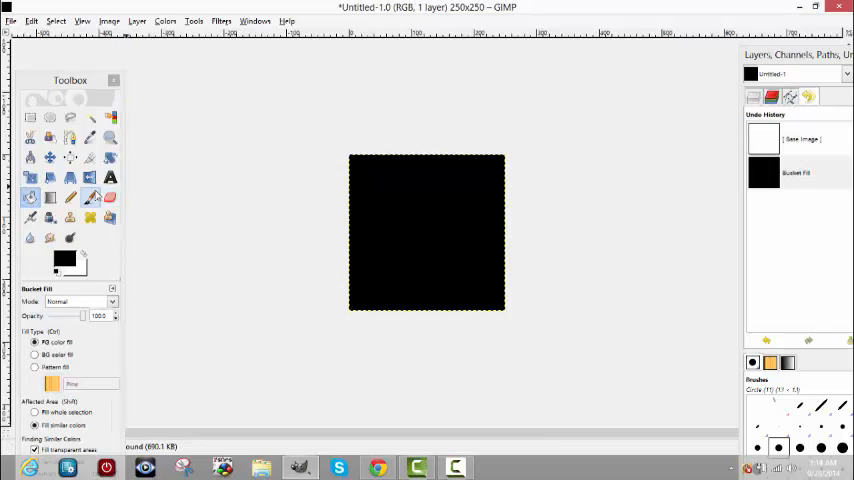
pyautogui.click(29, 197)
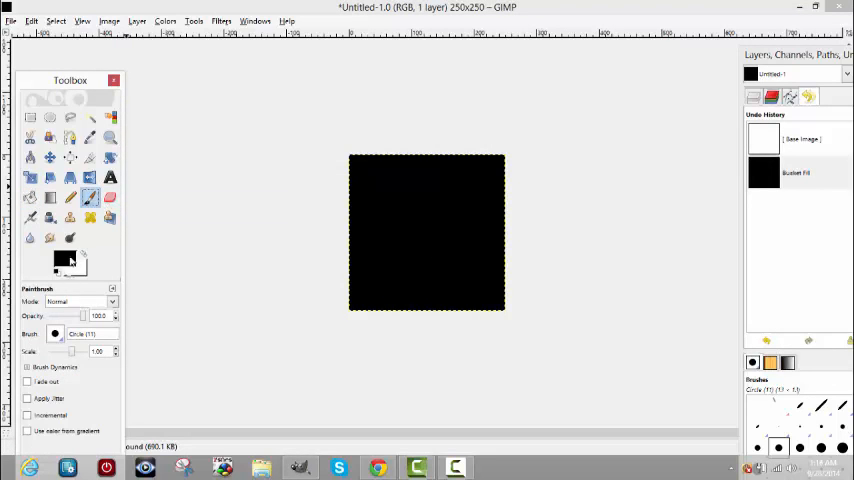
# Set the foreground colour to purple and scribble purple strokes across the black canvas.
pyautogui.click(64, 258)
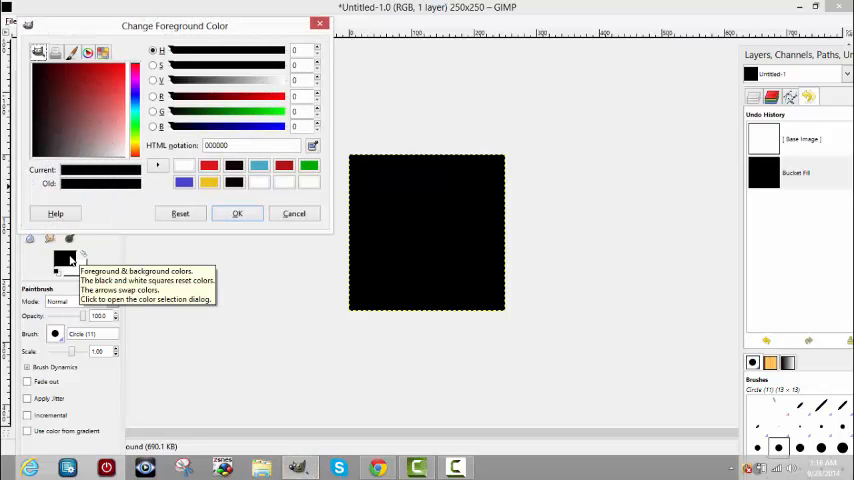
pyautogui.moveTo(92, 230)
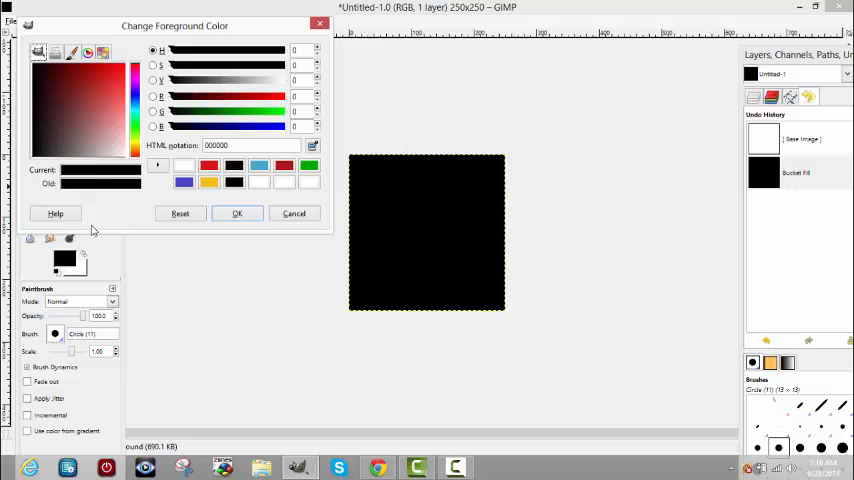
pyautogui.moveTo(124, 122)
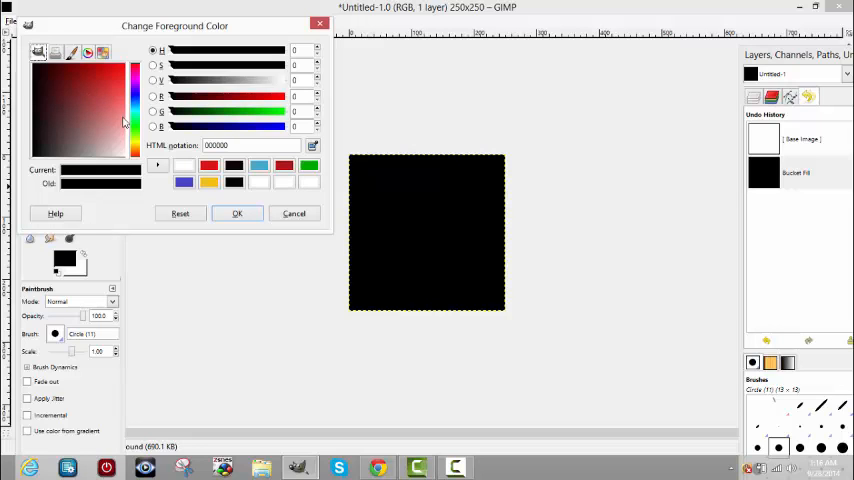
pyautogui.click(134, 88)
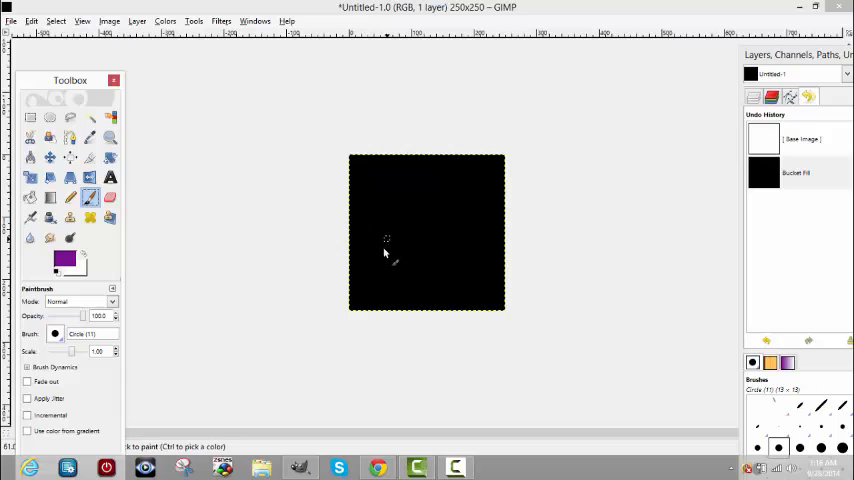
pyautogui.moveTo(375, 263)
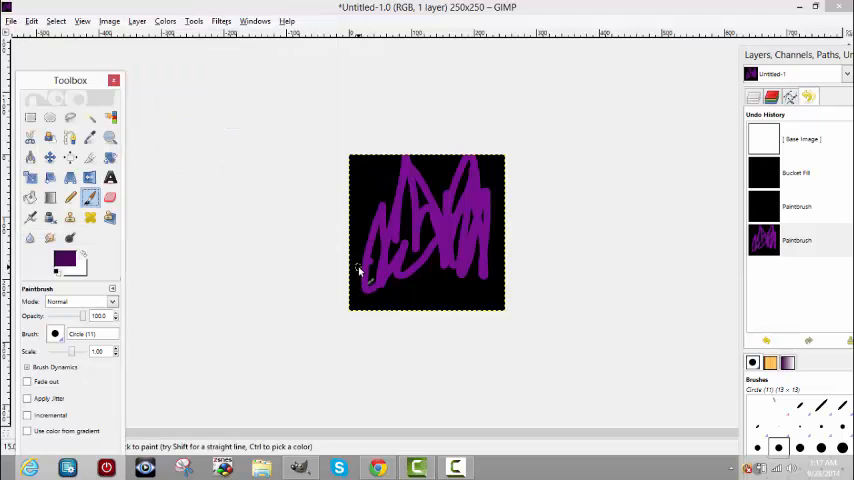
pyautogui.moveTo(360, 270); pyautogui.dragTo(465, 248)
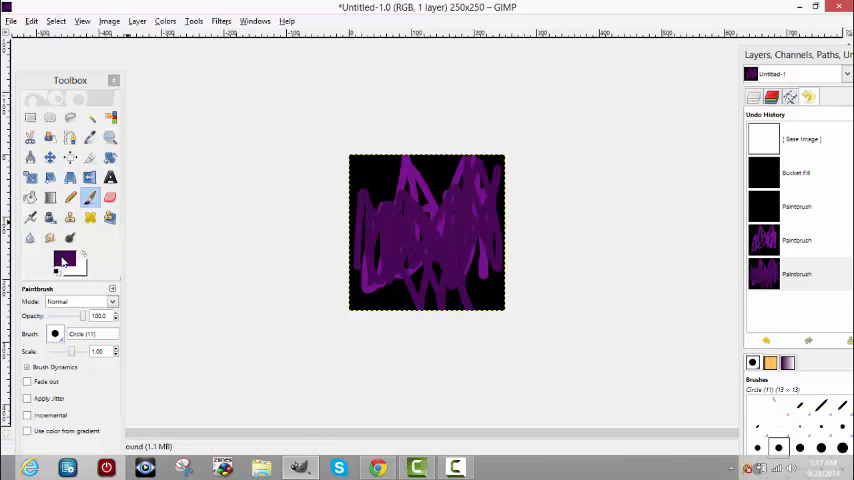
# Paint more strokes in a brighter purple, then in a darker purple over the texture.
pyautogui.doubleClick(63, 260)
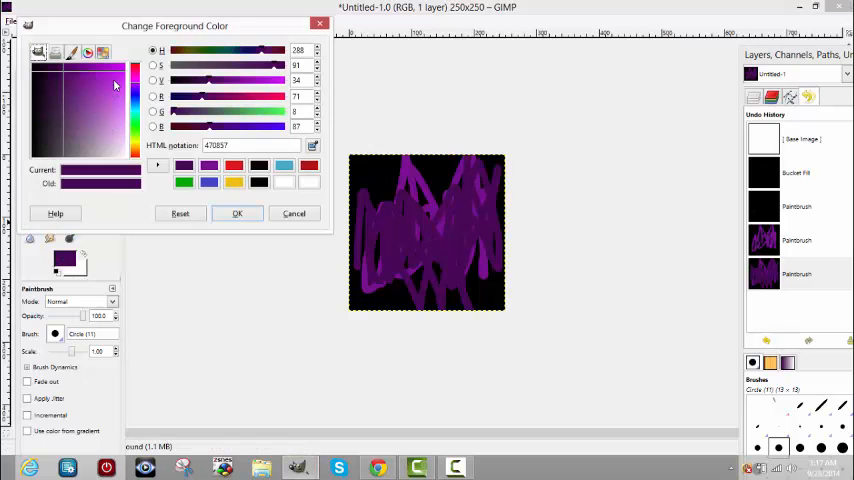
pyautogui.click(237, 213)
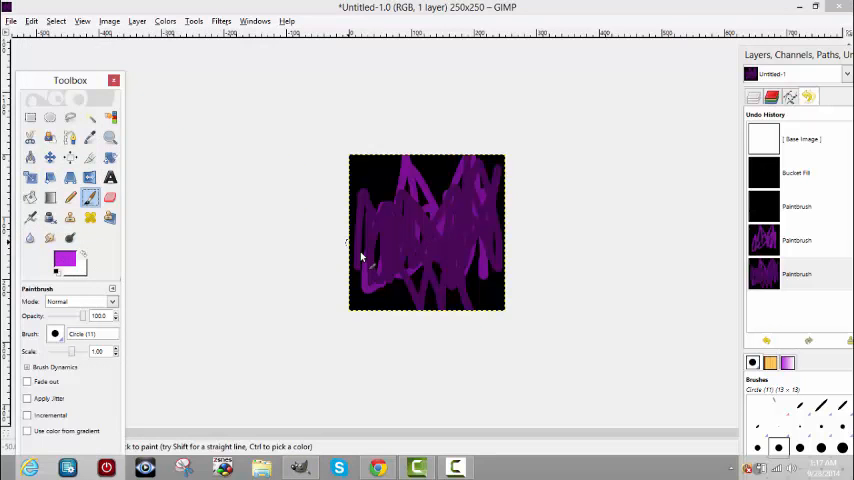
pyautogui.click(365, 278)
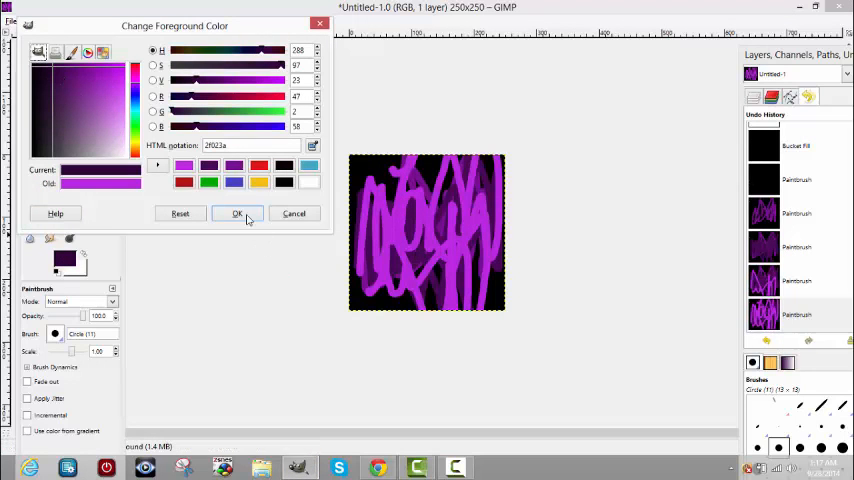
pyautogui.click(237, 213)
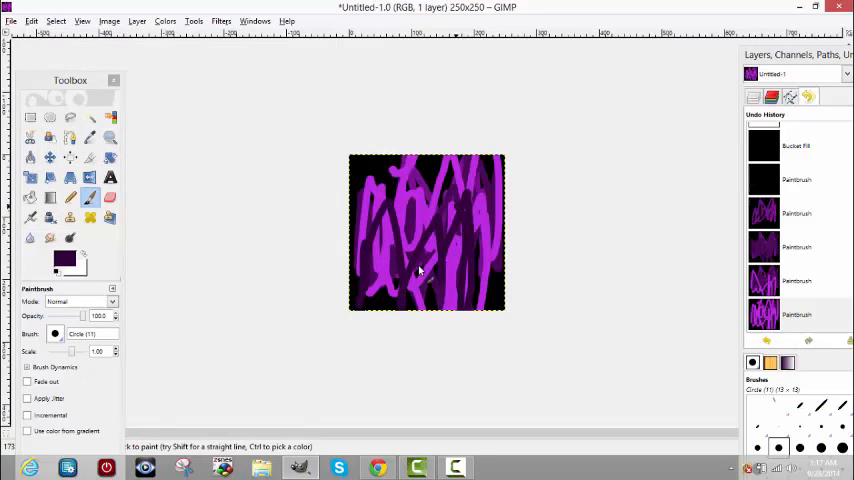
pyautogui.click(370, 180)
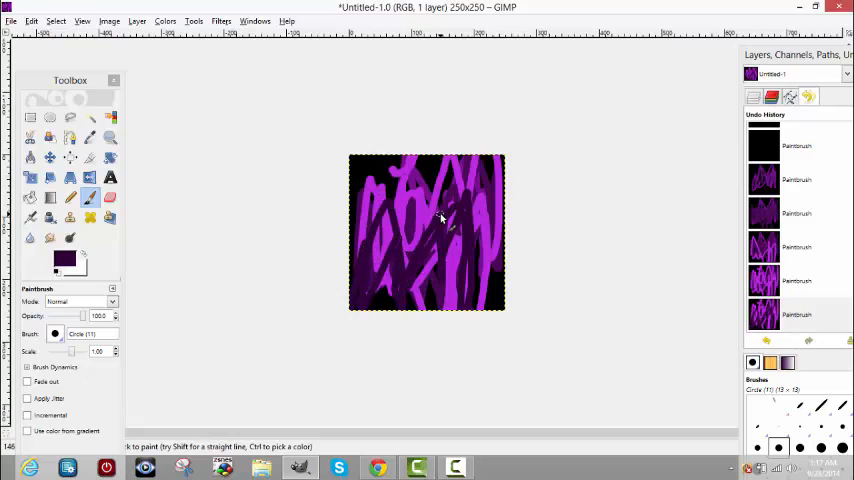
pyautogui.click(400, 230)
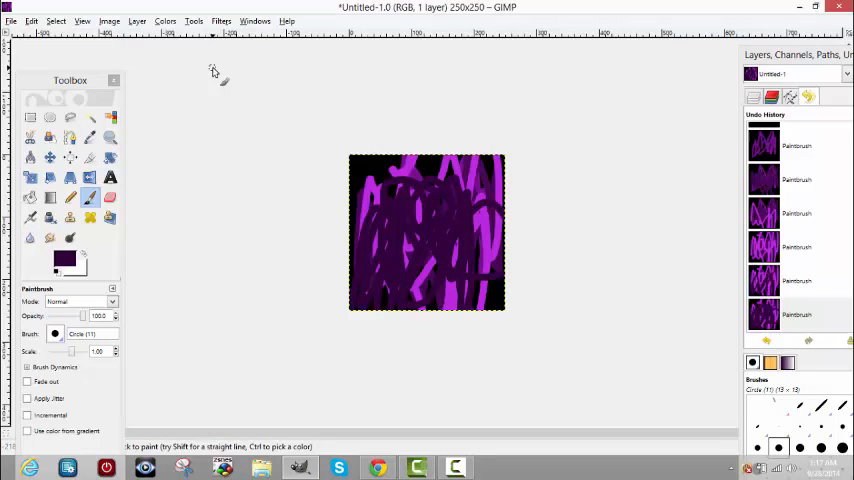
# Apply Filters > Noise > Spread twice to scatter the purple scribbles.
pyautogui.click(221, 20)
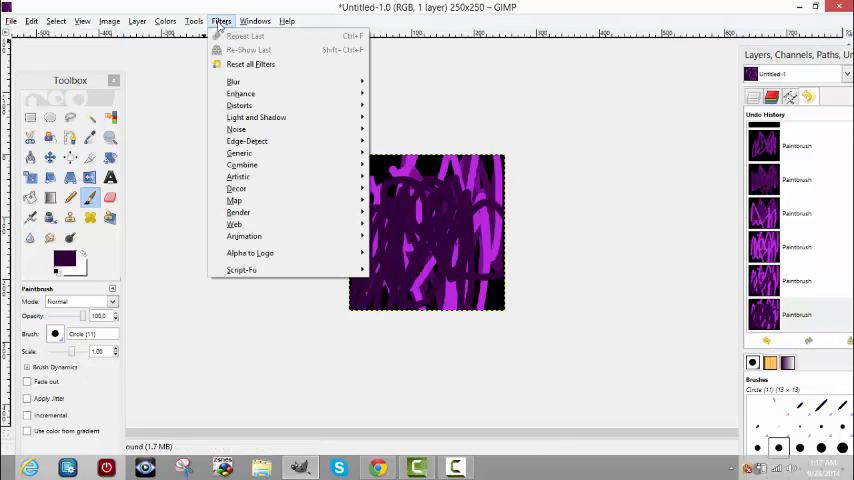
pyautogui.moveTo(237, 129)
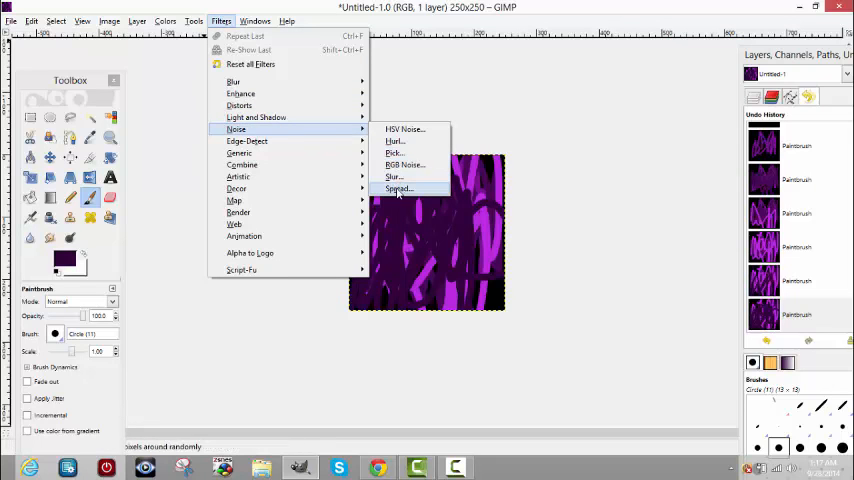
pyautogui.click(398, 189)
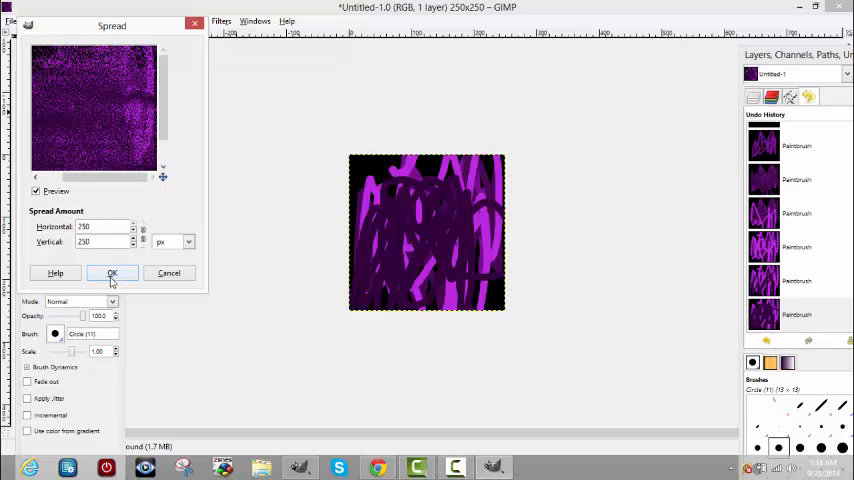
pyautogui.click(112, 272)
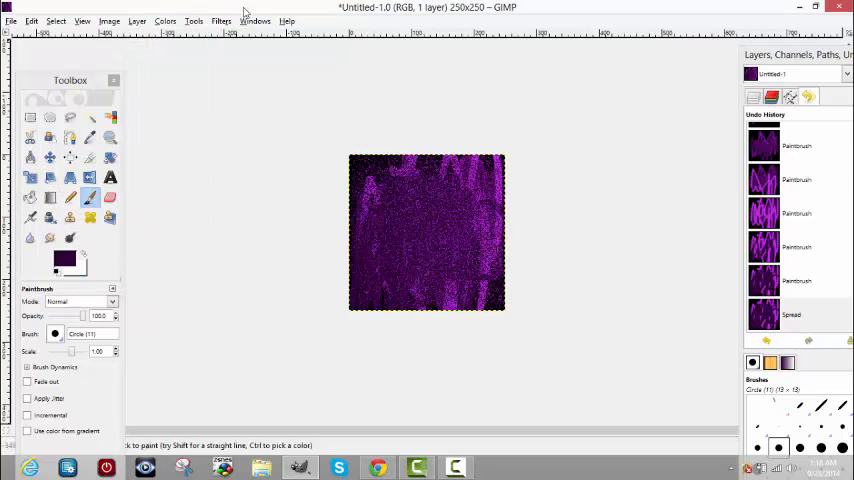
pyautogui.click(221, 20)
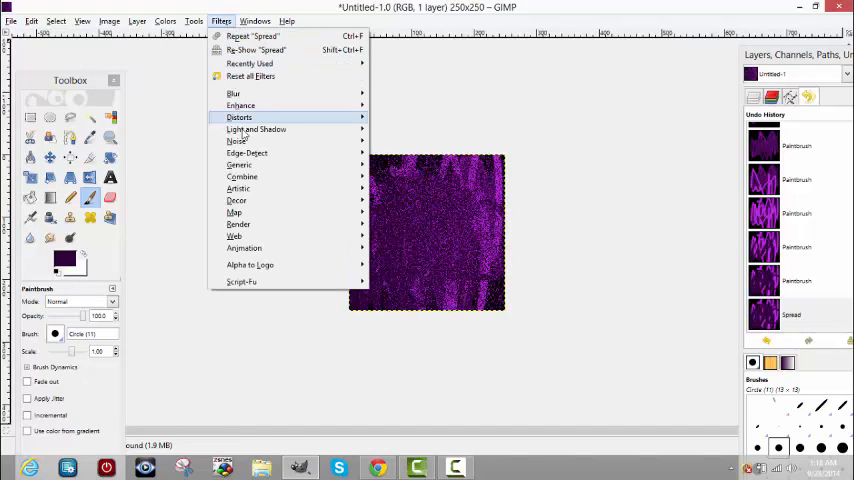
pyautogui.moveTo(238, 141)
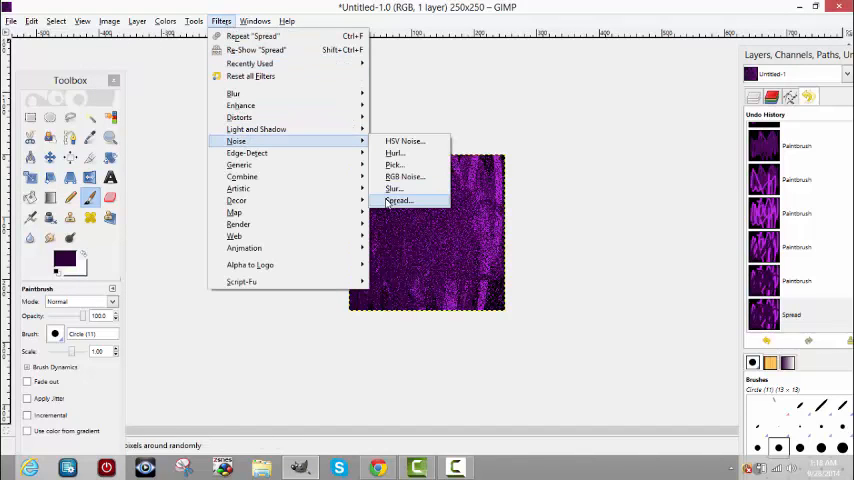
pyautogui.click(399, 200)
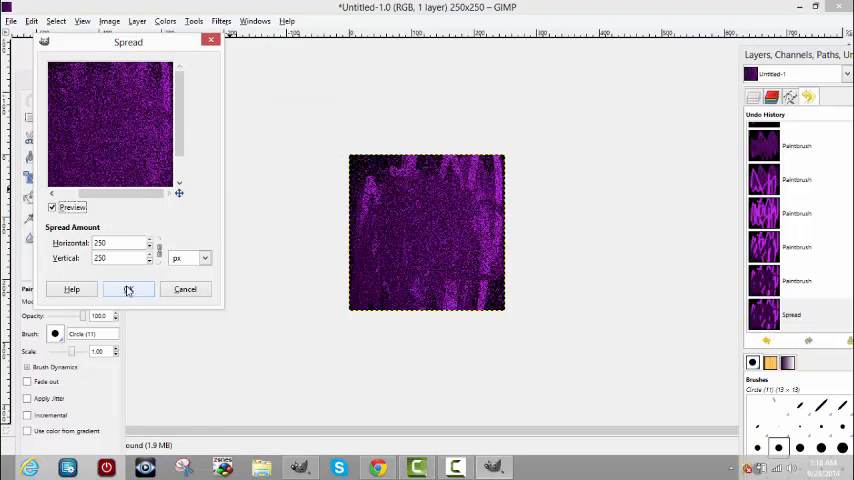
pyautogui.click(128, 289)
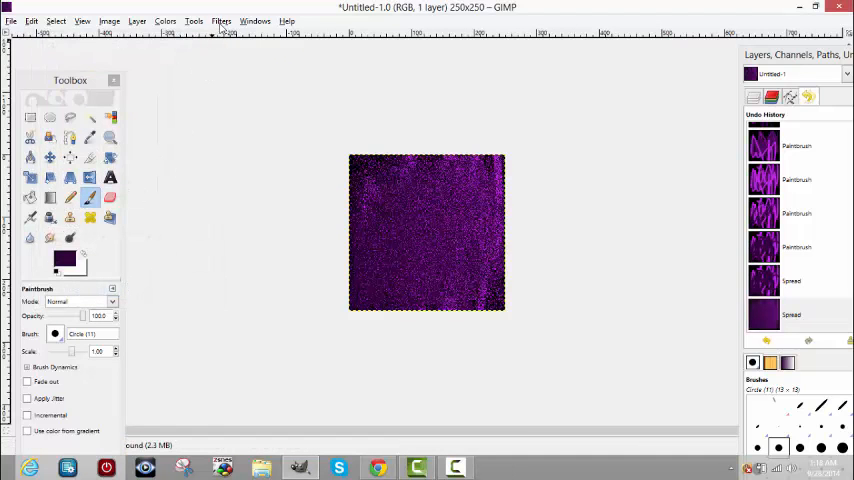
# Repeat the Spread filter two more times until the square is an even grainy purple.
pyautogui.click(221, 20)
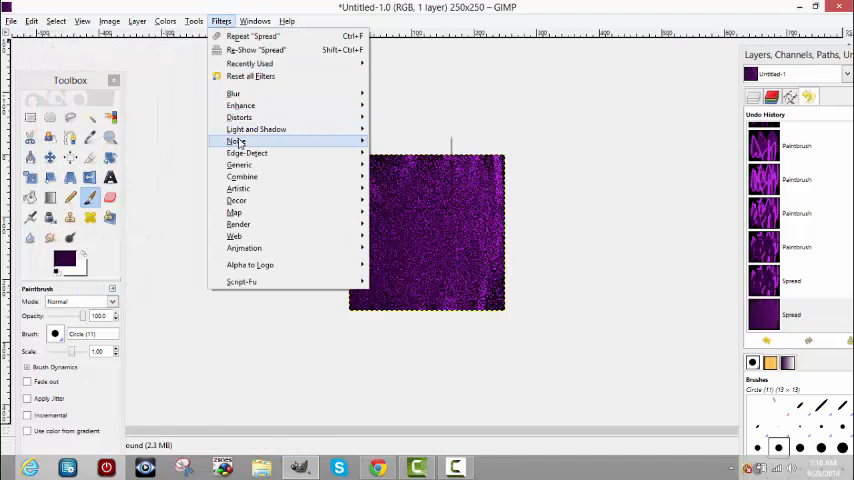
pyautogui.click(234, 141)
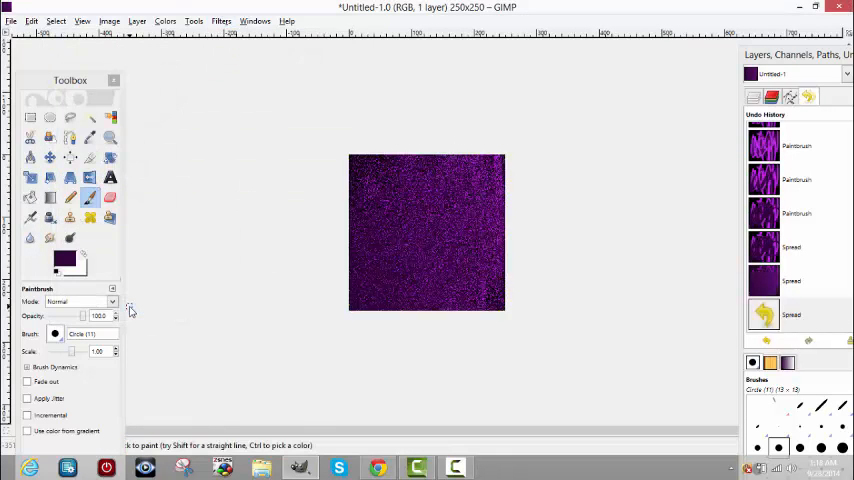
pyautogui.click(221, 21)
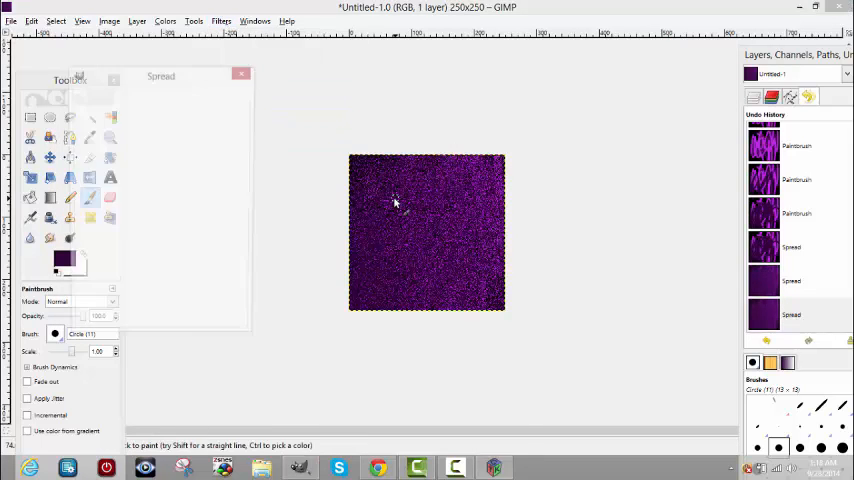
pyautogui.click(241, 74)
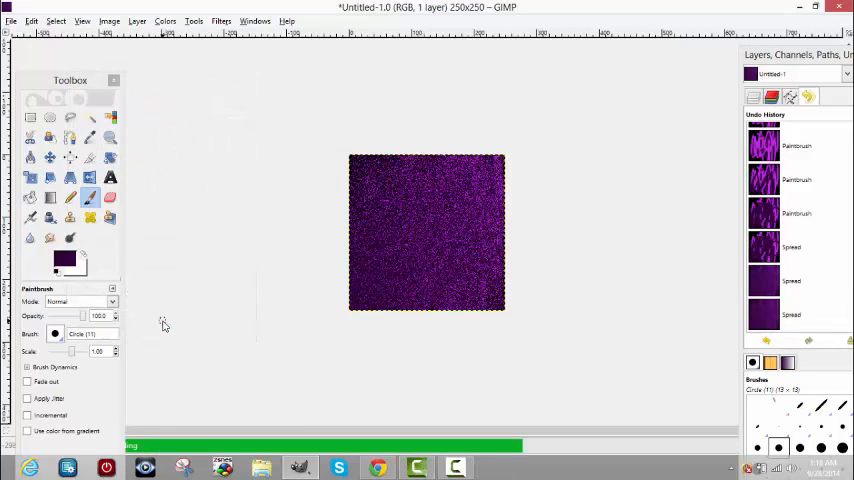
# Apply a linear Motion Blur with length 256 and angle 80 to streak the texture vertically.
pyautogui.click(221, 20)
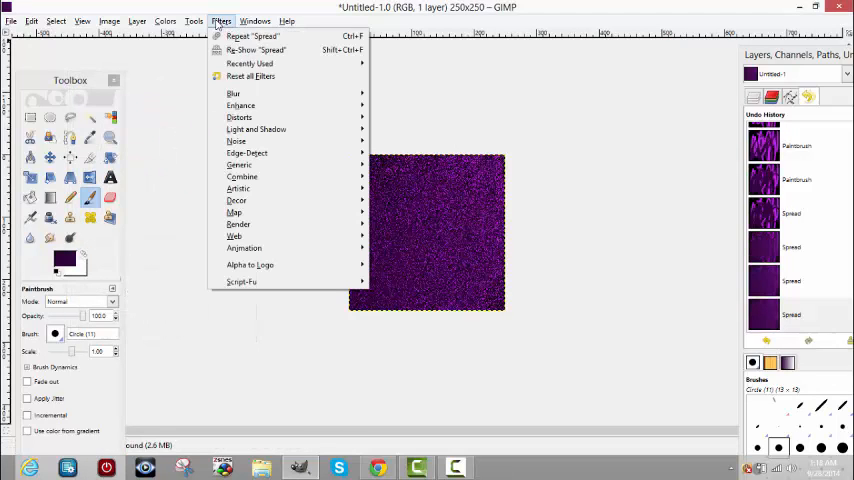
pyautogui.moveTo(233, 93)
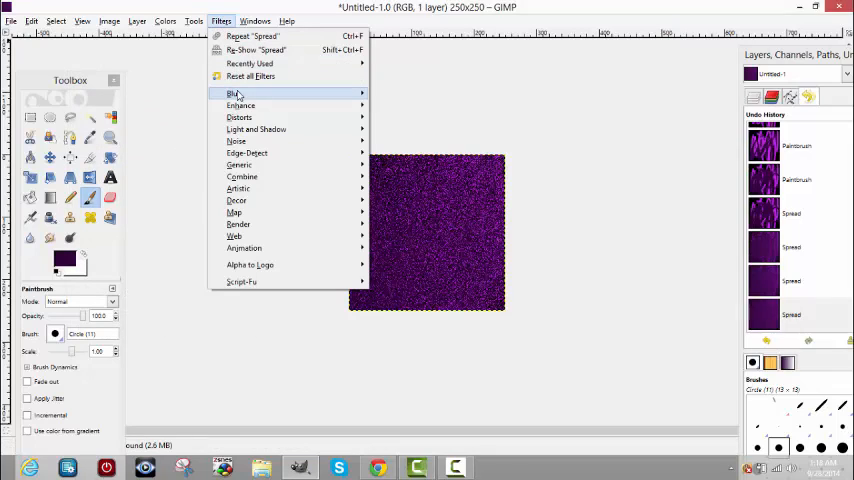
pyautogui.moveTo(233, 93)
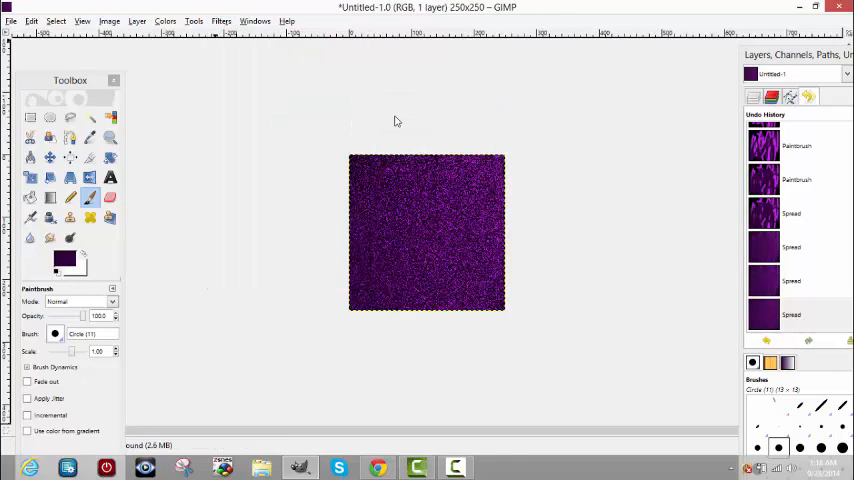
pyautogui.click(221, 21)
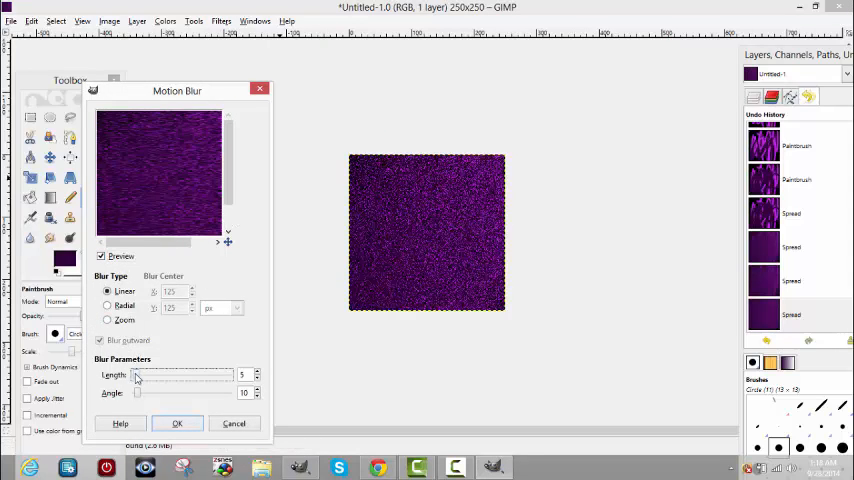
pyautogui.moveTo(137, 374); pyautogui.dragTo(238, 374)
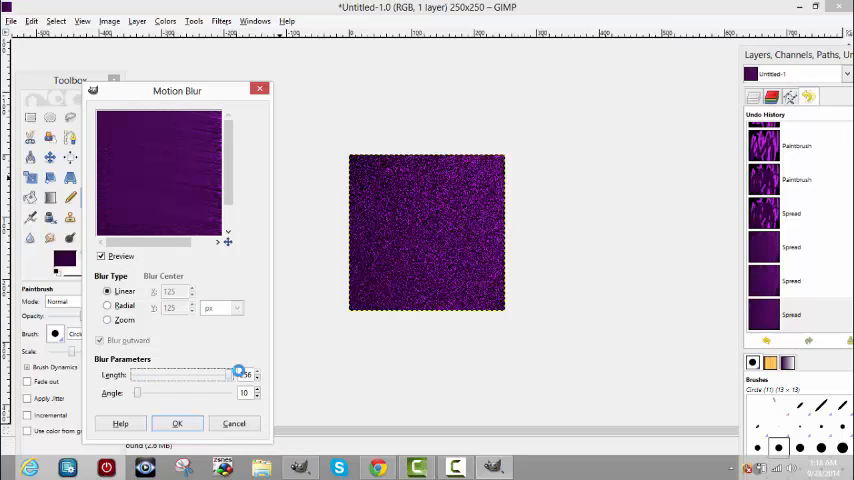
pyautogui.moveTo(238, 373); pyautogui.dragTo(240, 373)
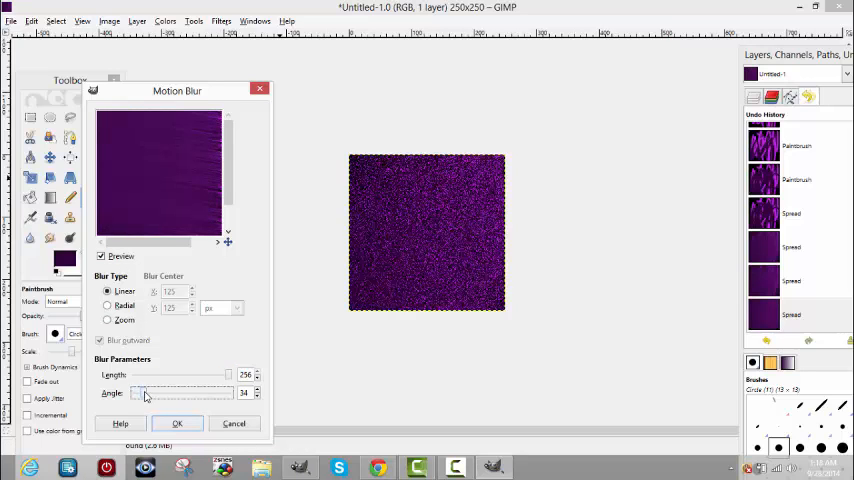
pyautogui.moveTo(143, 392); pyautogui.dragTo(162, 392)
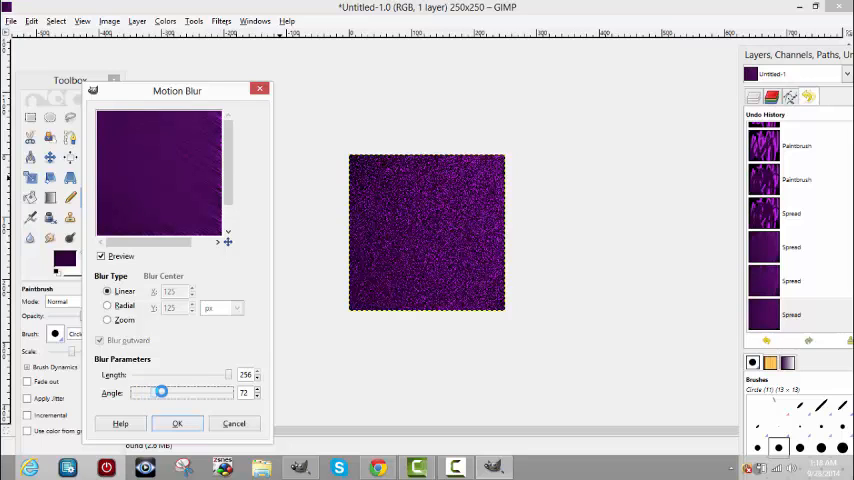
pyautogui.click(257, 389)
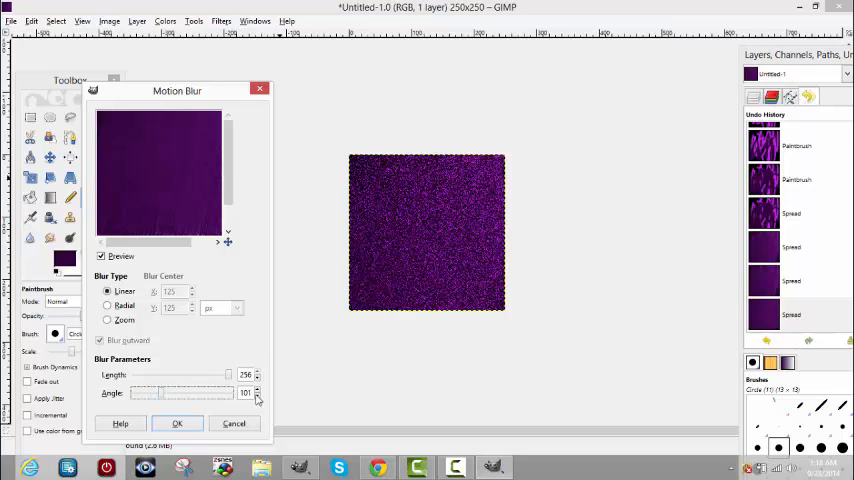
pyautogui.click(257, 396)
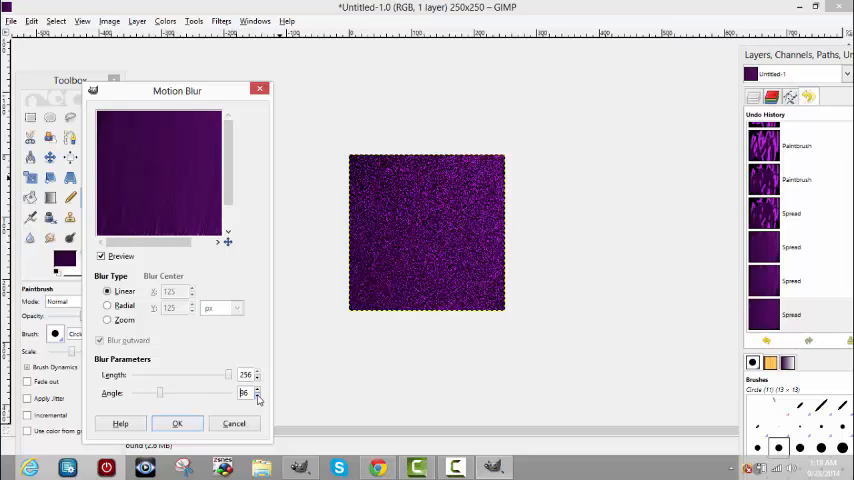
pyautogui.click(257, 396)
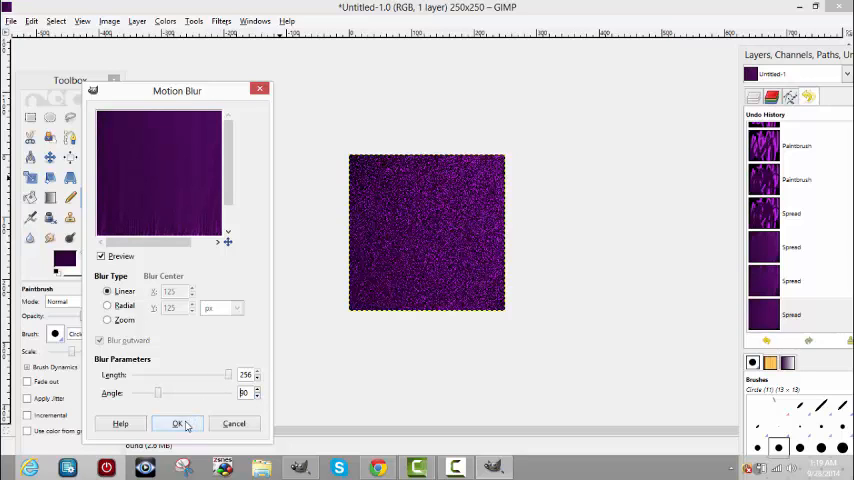
pyautogui.click(177, 423)
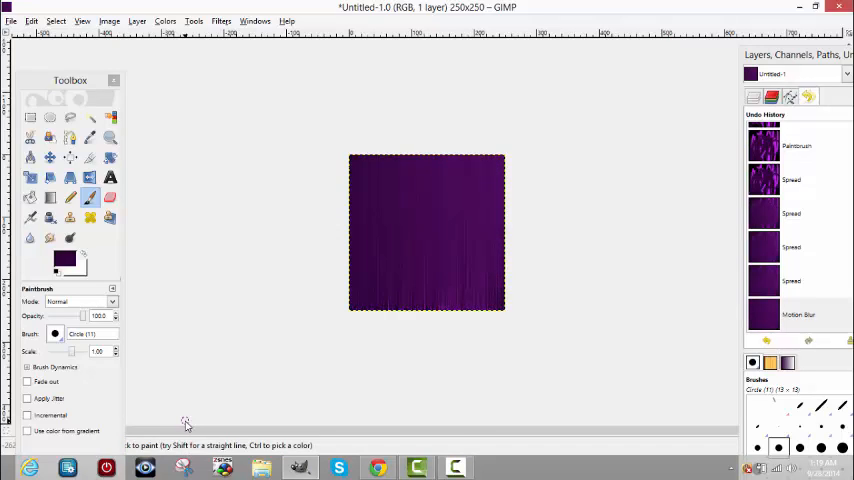
pyautogui.moveTo(203, 258)
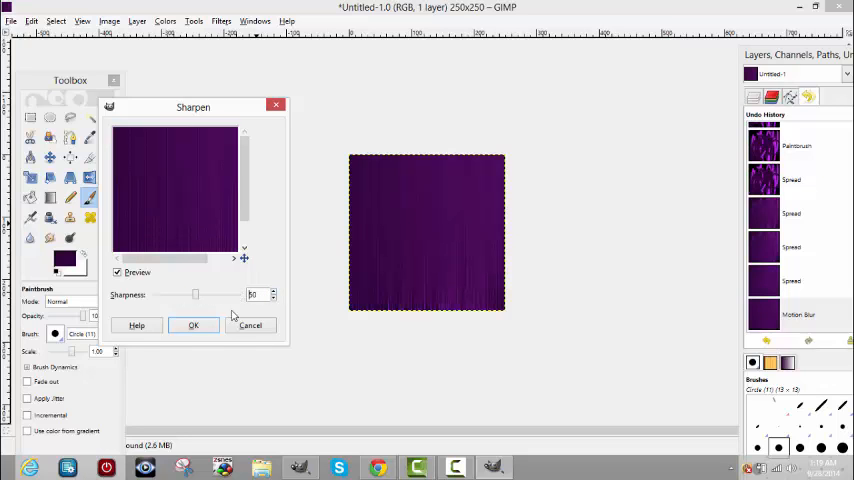
# Apply the Sharpen filter to crisp up the purple streaks.
pyautogui.click(193, 325)
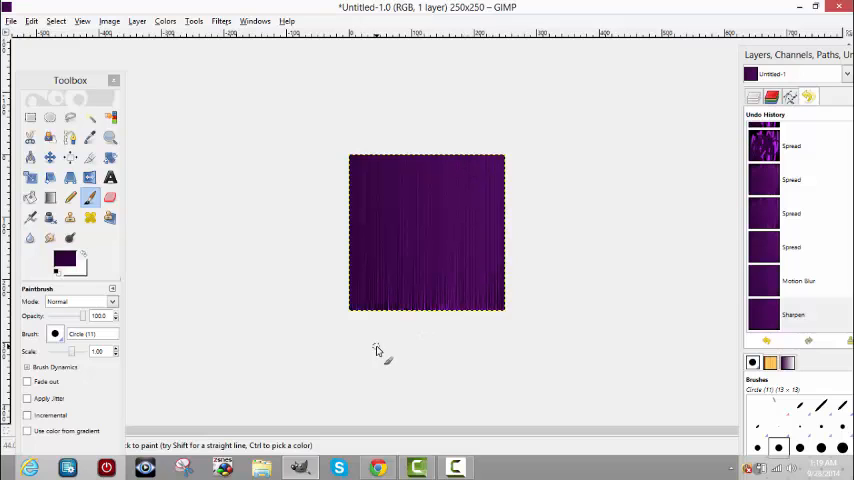
pyautogui.moveTo(182, 115)
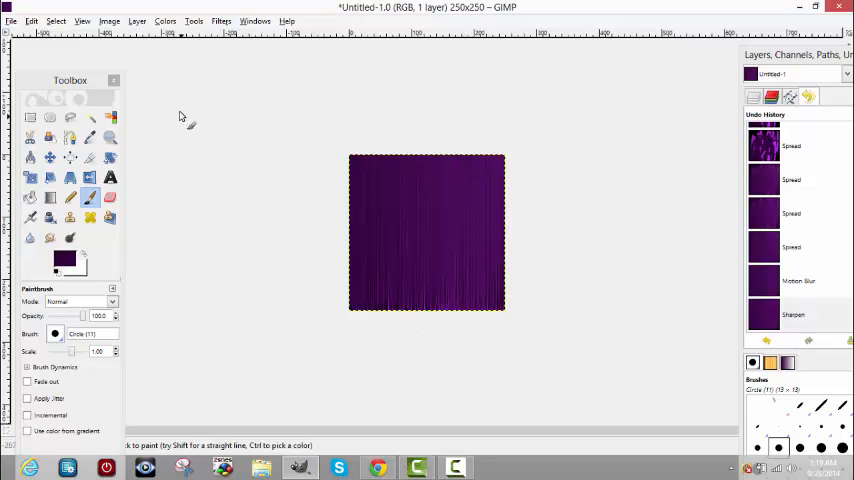
# Add a new transparent layer and select the Paintbrush tool.
pyautogui.click(137, 21)
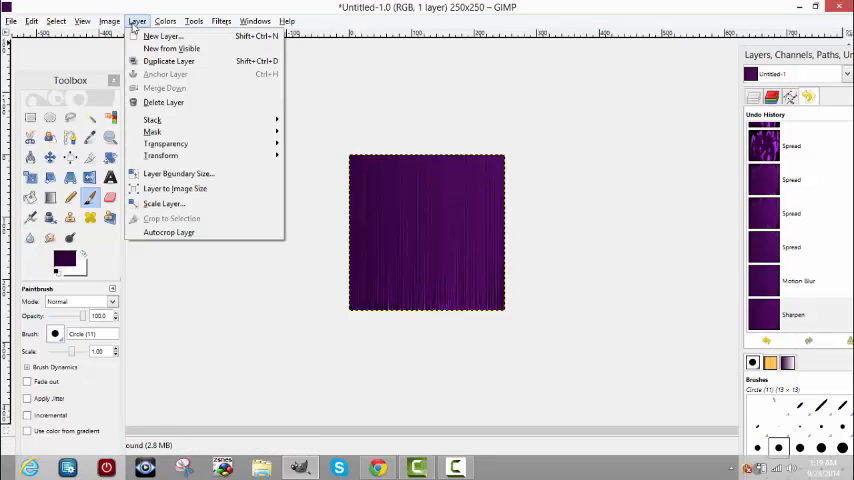
pyautogui.click(161, 37)
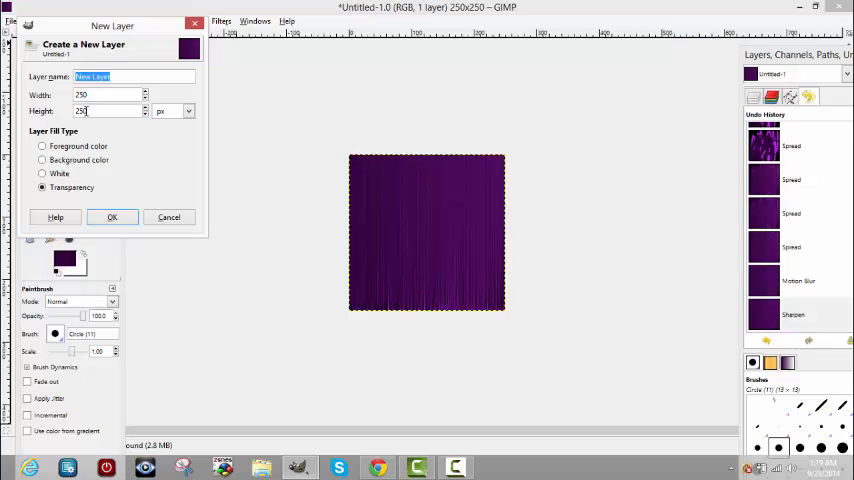
pyautogui.click(112, 217)
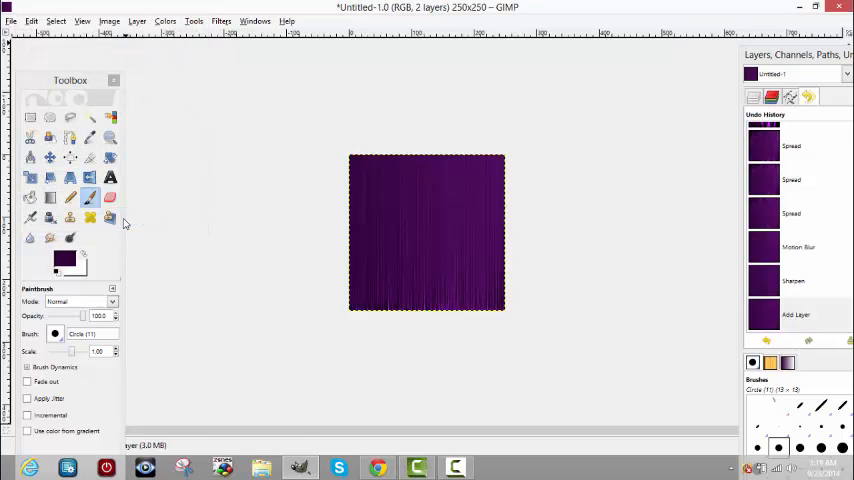
# Set the foreground colour to a light pinkish purple.
pyautogui.doubleClick(64, 261)
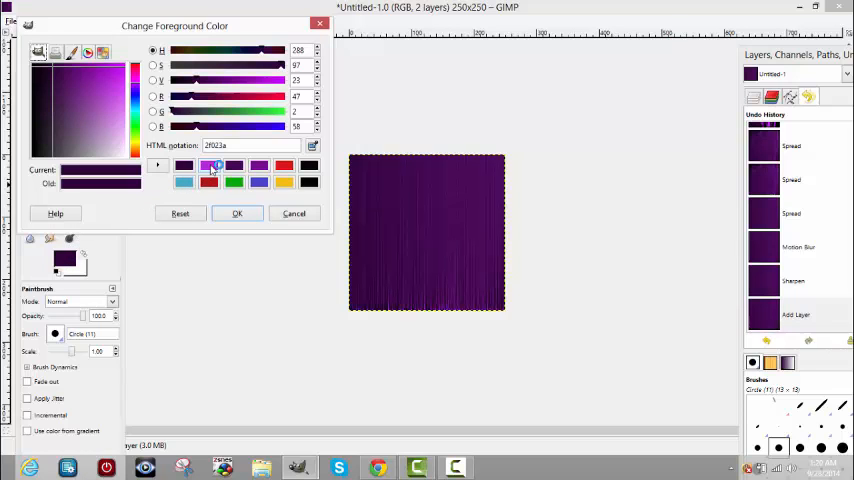
pyautogui.click(123, 118)
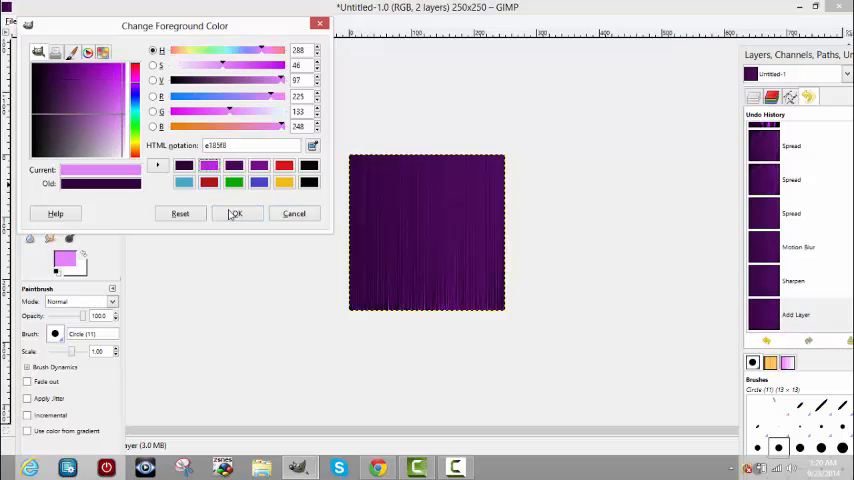
pyautogui.click(236, 213)
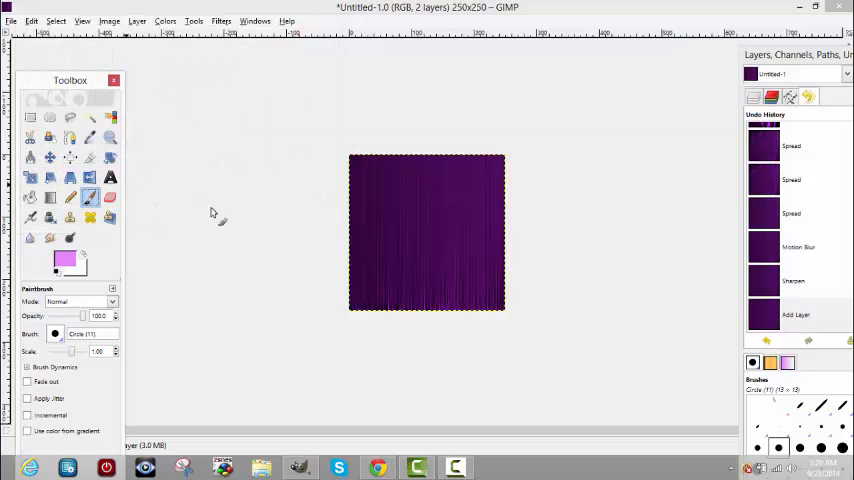
pyautogui.moveTo(73, 346)
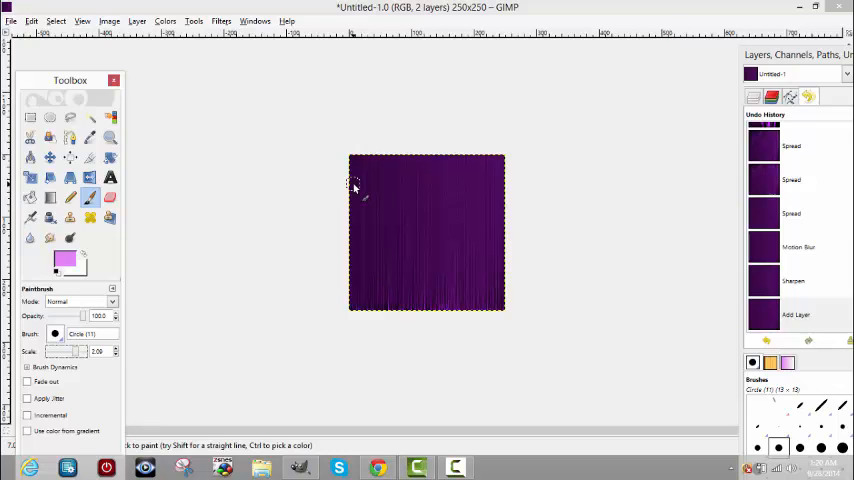
pyautogui.moveTo(350, 197)
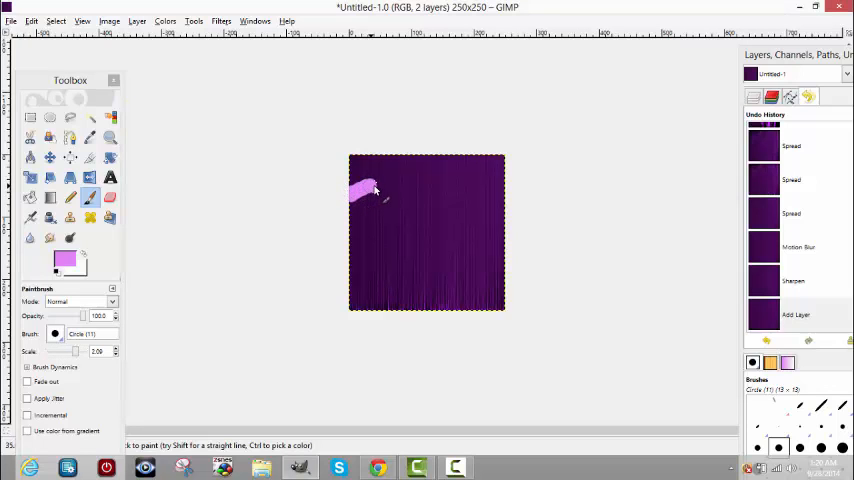
# Paint three wavy light pink stripes across the texture on the new layer.
pyautogui.moveTo(375, 190); pyautogui.dragTo(460, 200)
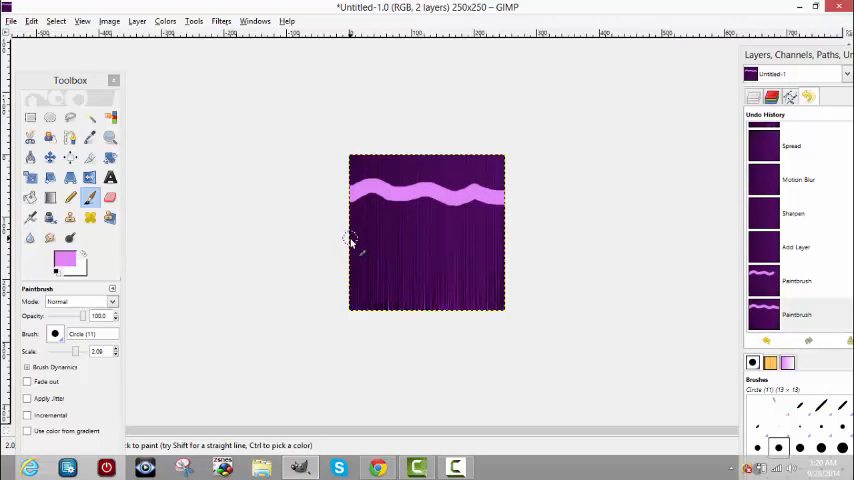
pyautogui.moveTo(352, 243); pyautogui.dragTo(398, 248)
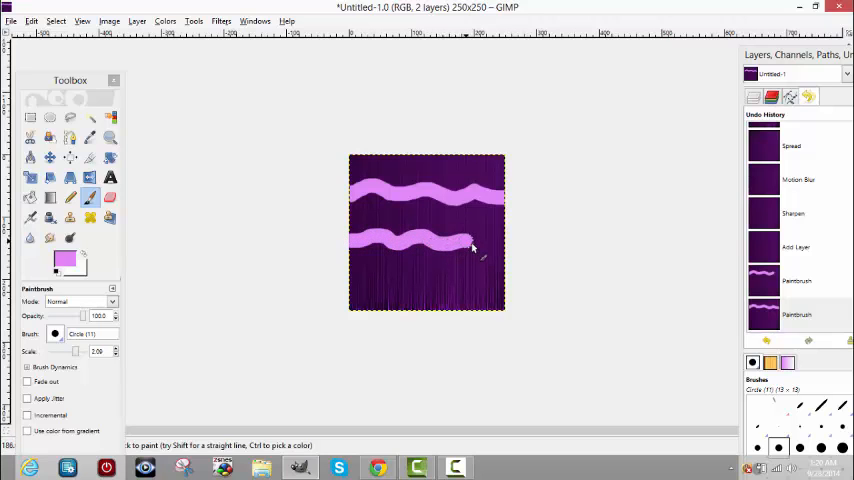
pyautogui.click(500, 248)
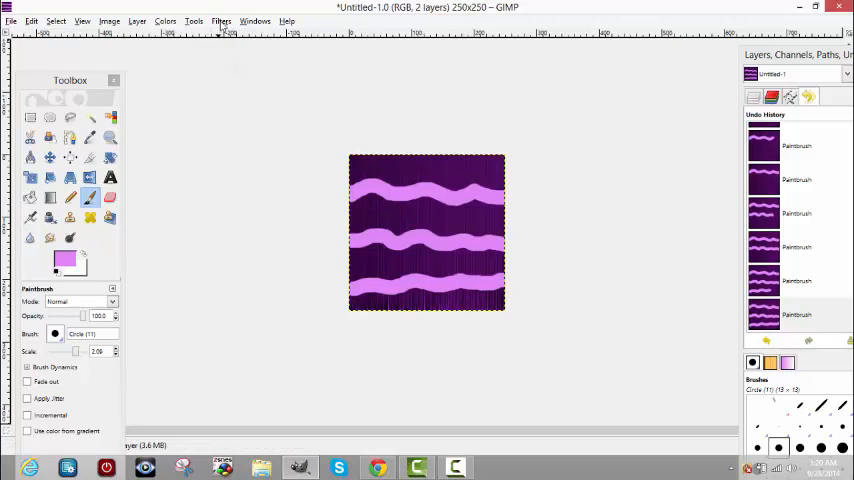
# Apply a Gaussian Blur of radius 33 to soften the pink stripes into glowing bands.
pyautogui.click(221, 20)
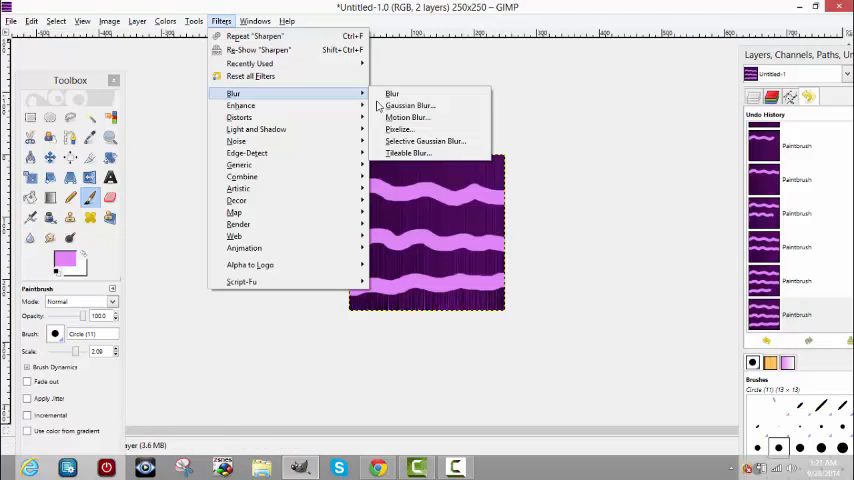
pyautogui.moveTo(410, 105)
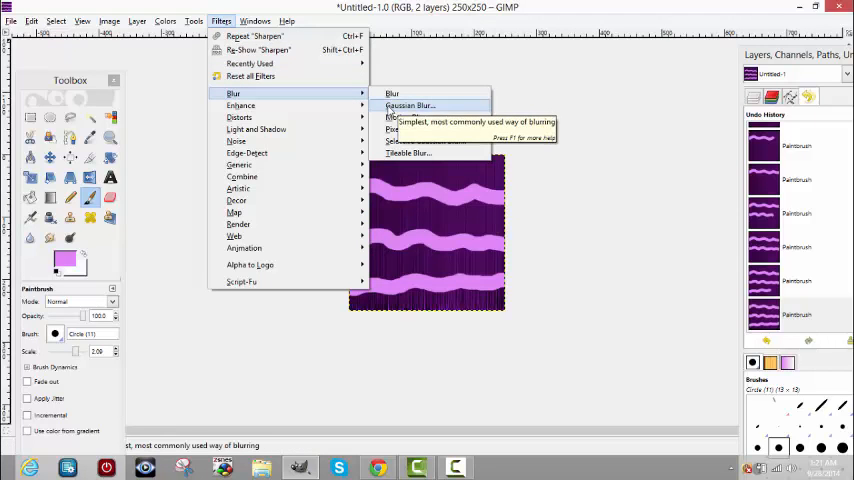
pyautogui.click(409, 105)
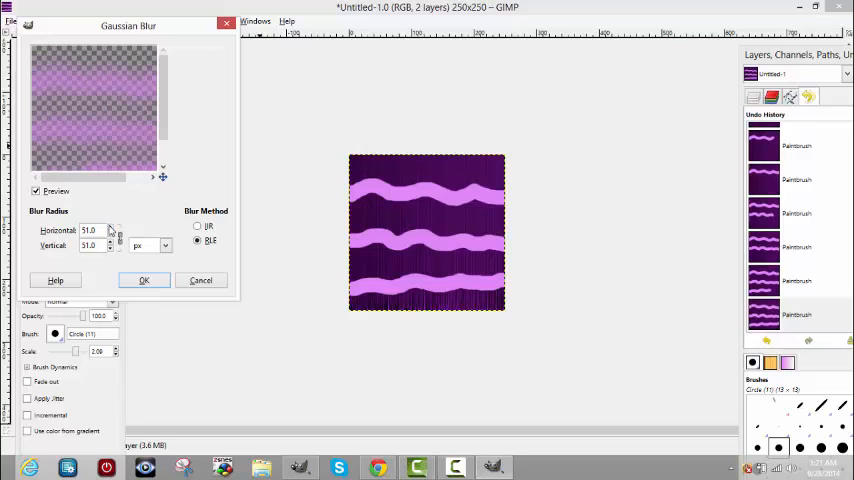
pyautogui.click(111, 249)
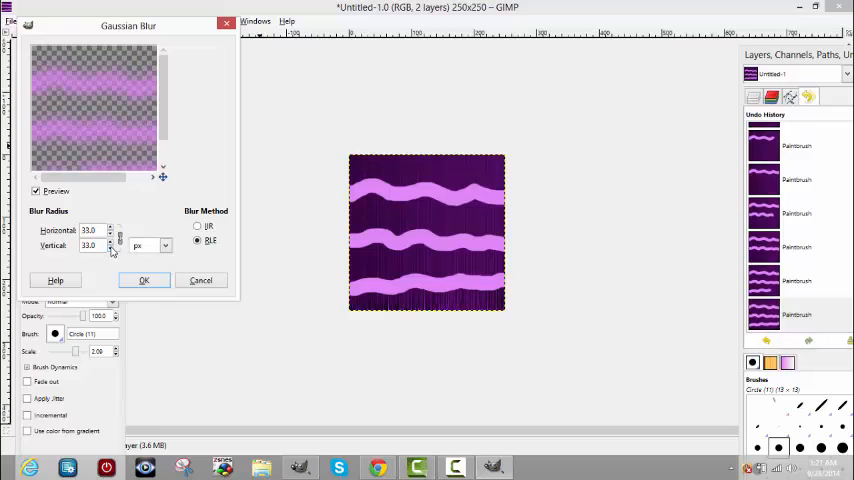
pyautogui.click(143, 280)
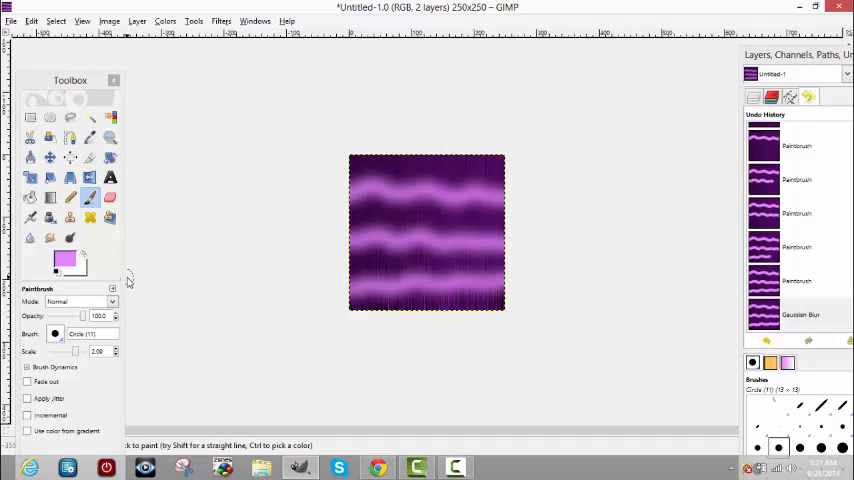
pyautogui.moveTo(200, 62)
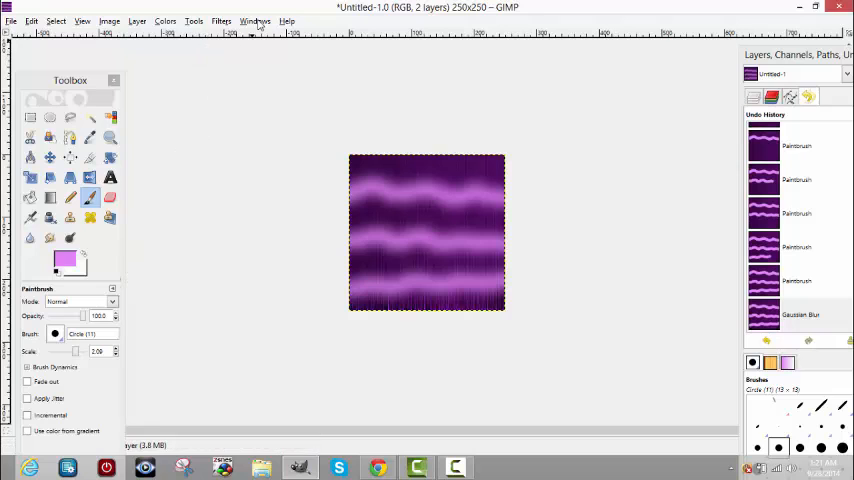
# Show the Layers dialog and select New Layer above Background, bringing up its options.
pyautogui.click(254, 21)
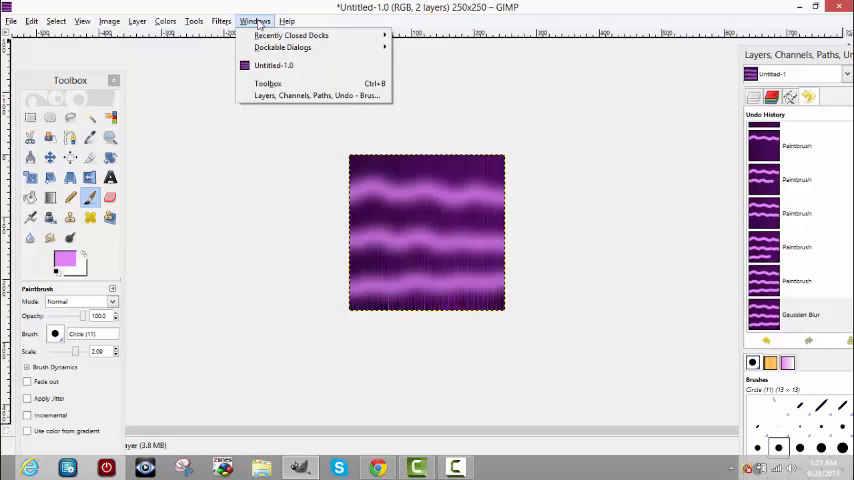
pyautogui.moveTo(283, 47)
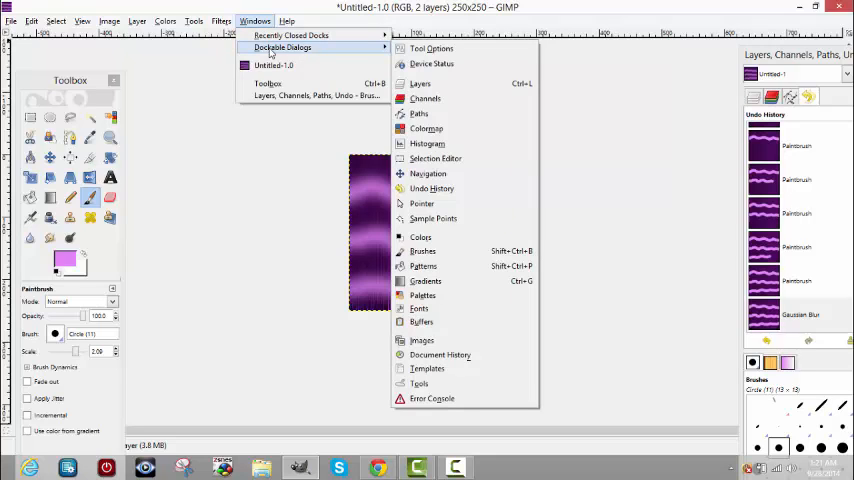
pyautogui.moveTo(365, 53)
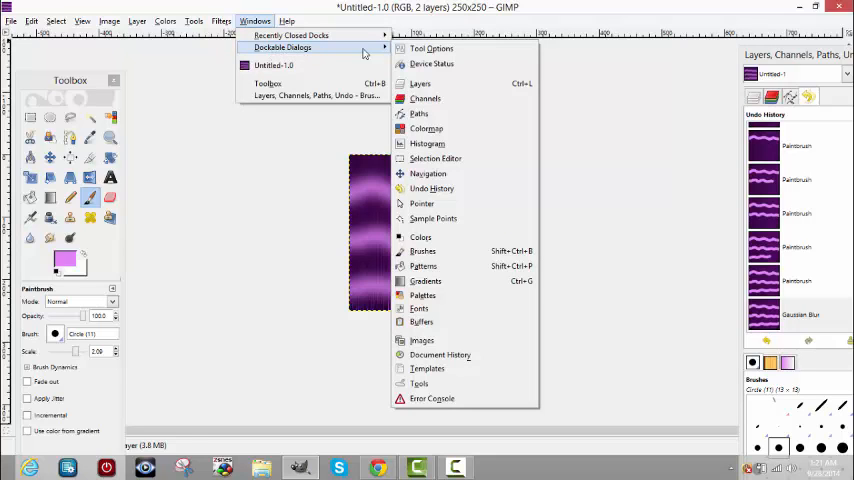
pyautogui.moveTo(420, 84)
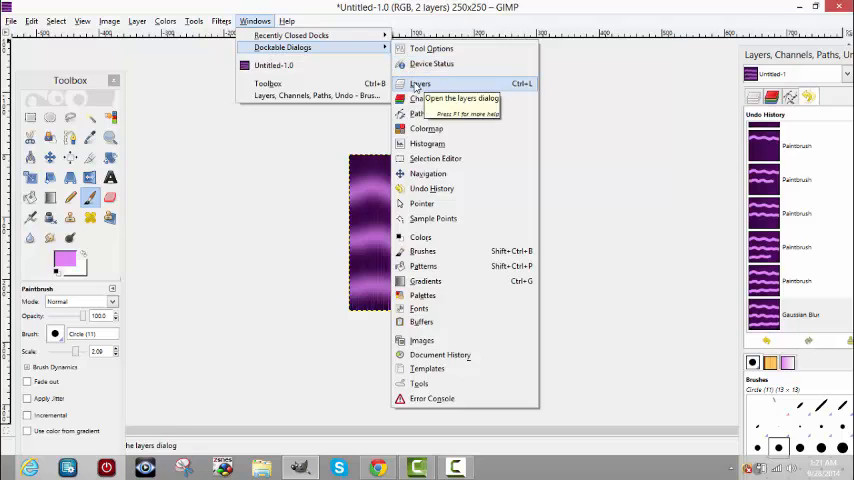
pyautogui.click(419, 83)
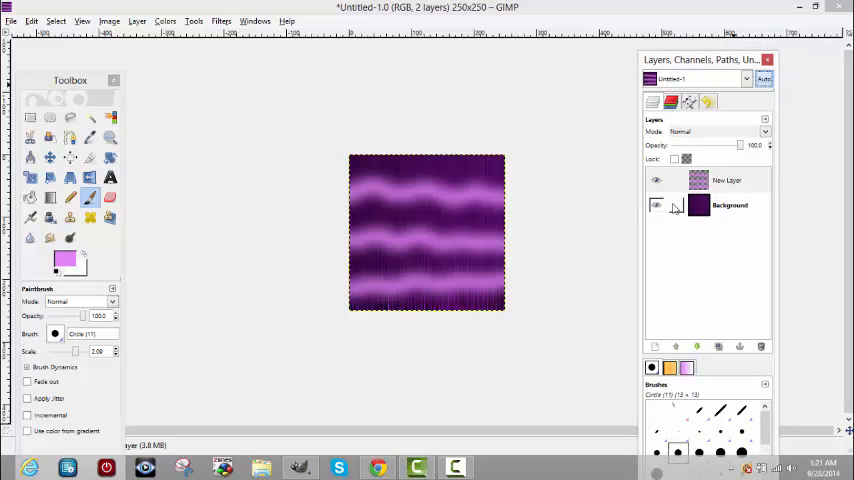
pyautogui.click(727, 180)
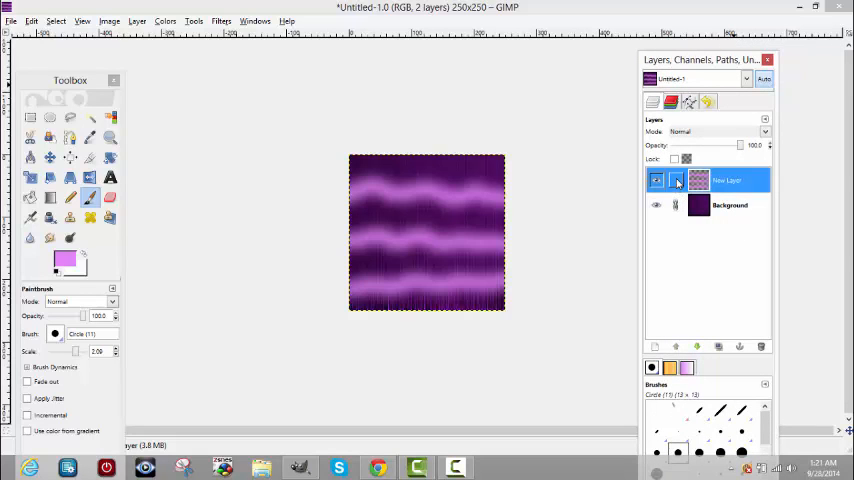
pyautogui.rightClick(676, 180)
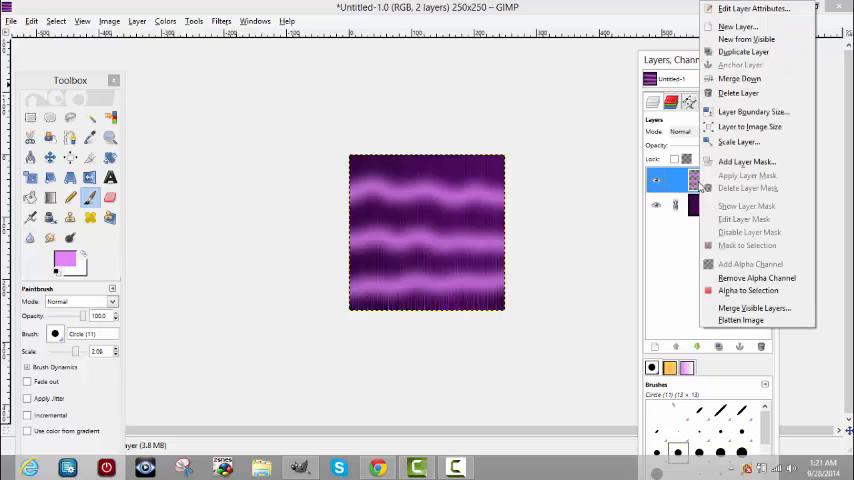
pyautogui.click(737, 26)
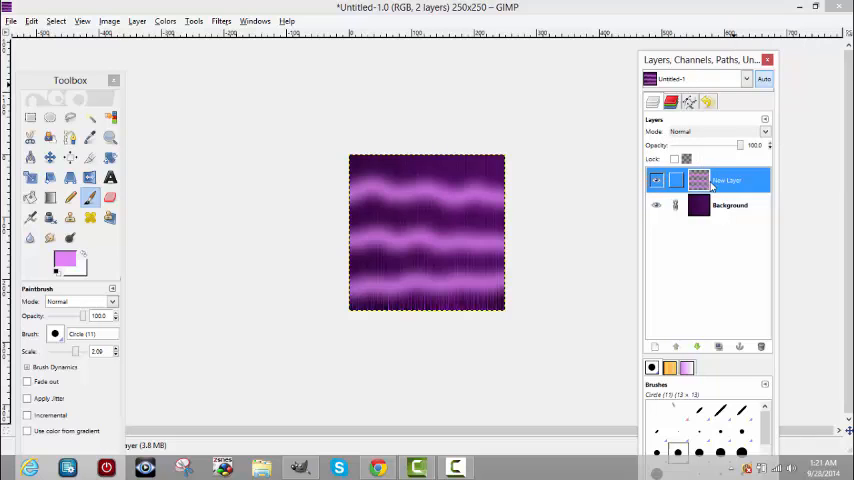
# Blend the blurred pink-stripe layer in Overlay mode for subtle purple highlights.
pyautogui.click(656, 180)
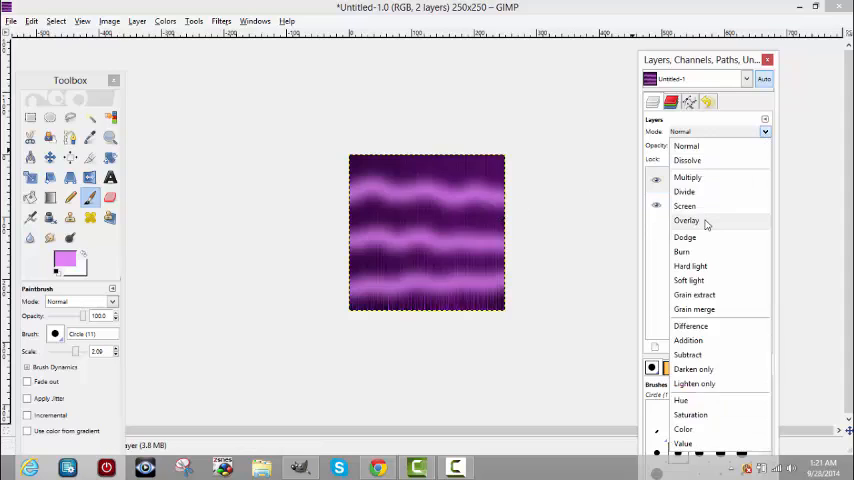
pyautogui.click(686, 220)
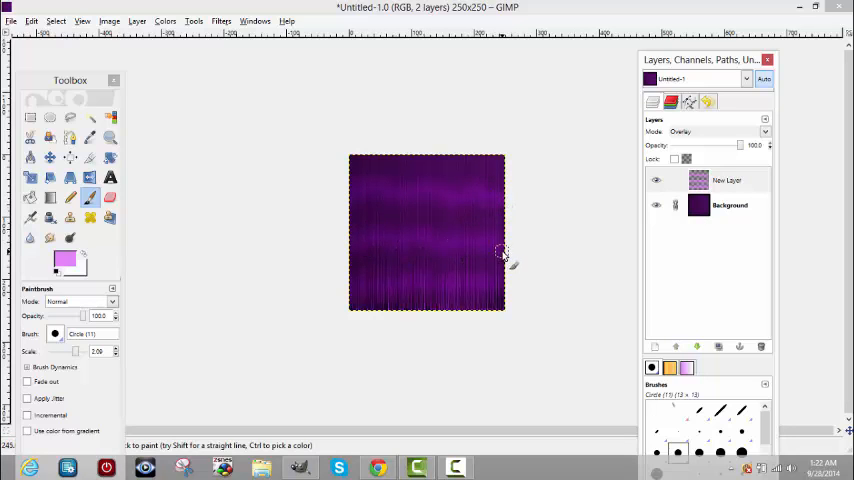
pyautogui.moveTo(383, 83)
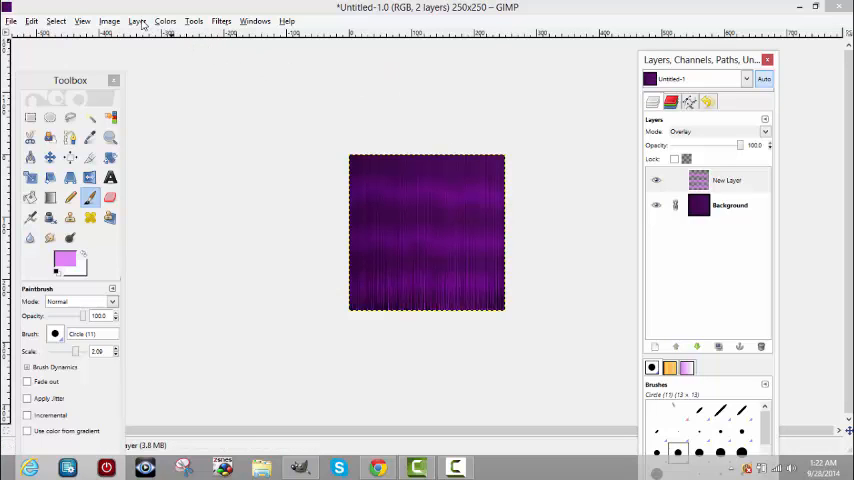
# Delete the extra overlay layer and select the empty New Layer#1 for painting.
pyautogui.click(137, 21)
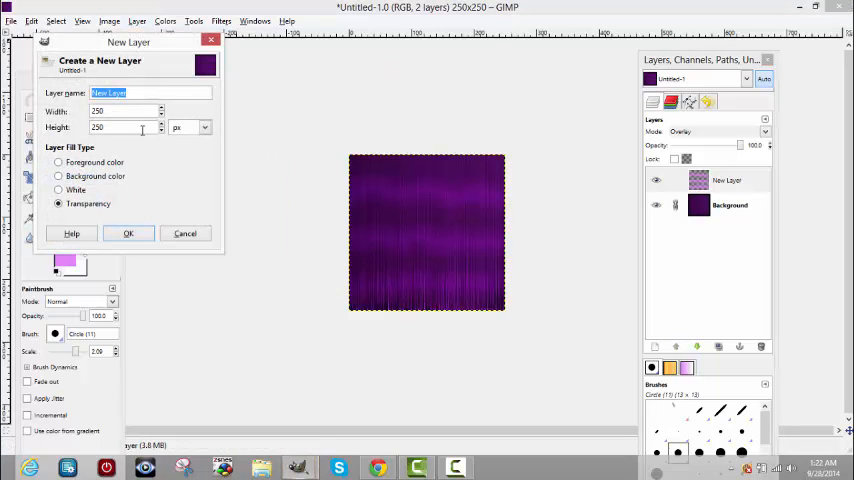
pyautogui.click(128, 233)
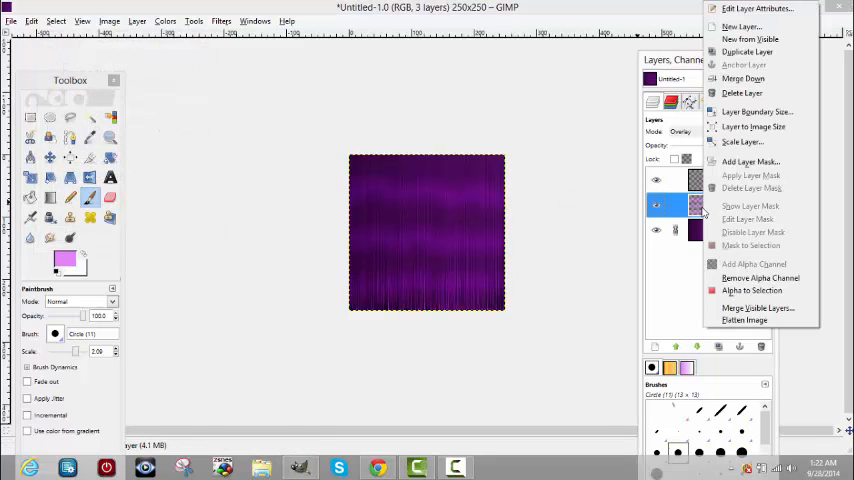
pyautogui.moveTo(742, 79)
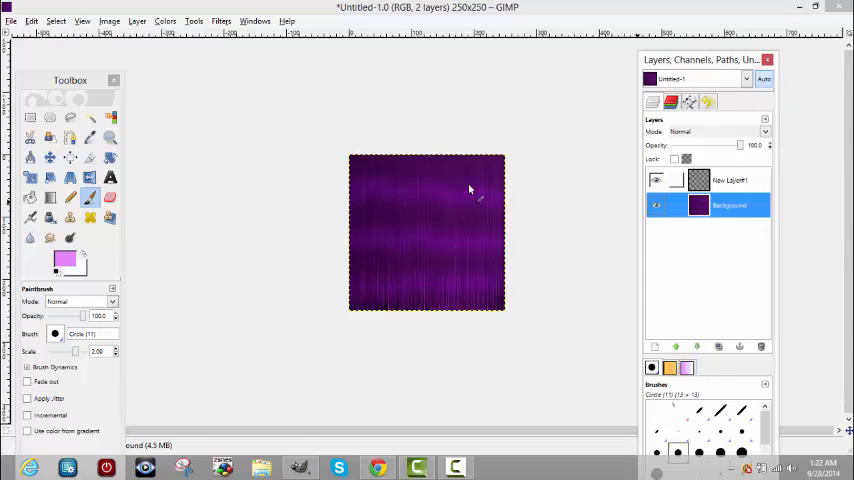
pyautogui.click(657, 180)
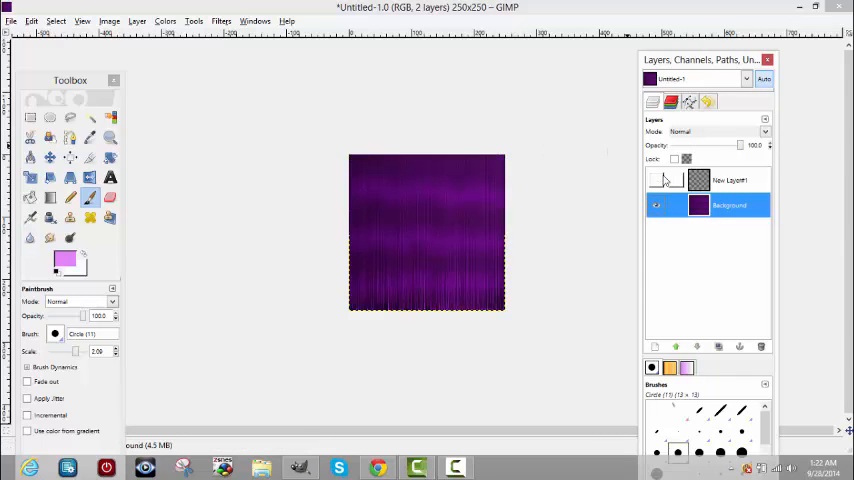
pyautogui.click(730, 180)
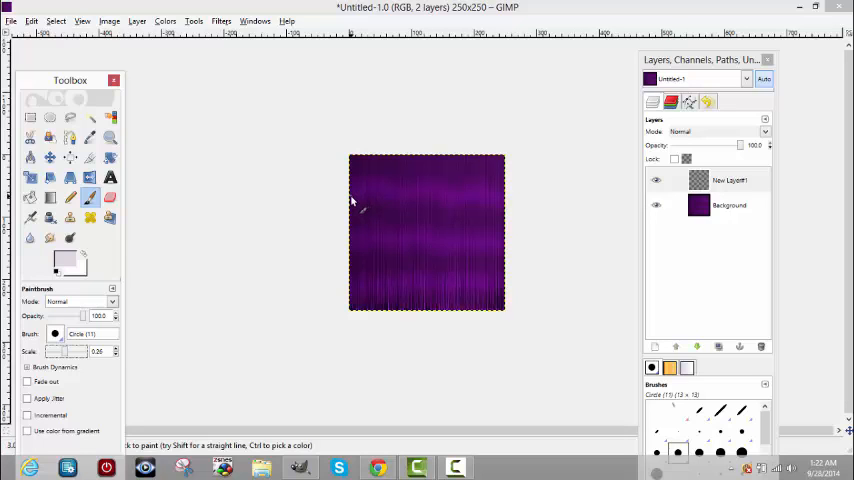
# Paint three wavy light streaks across the top, middle and bottom of the texture.
pyautogui.moveTo(355, 205); pyautogui.dragTo(408, 200)
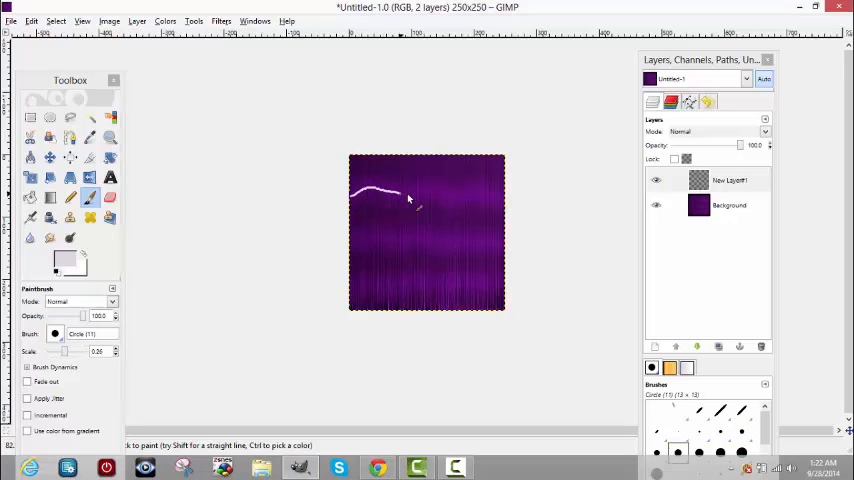
pyautogui.moveTo(405, 190); pyautogui.dragTo(448, 205)
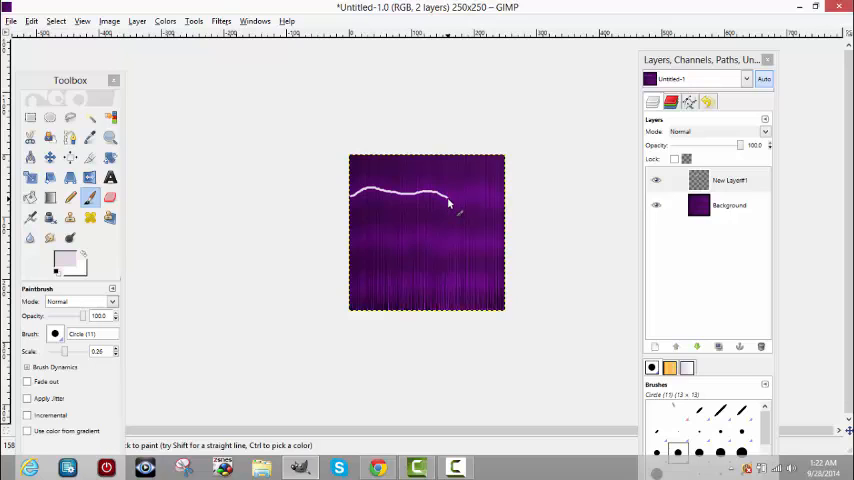
pyautogui.moveTo(450, 203); pyautogui.dragTo(505, 207)
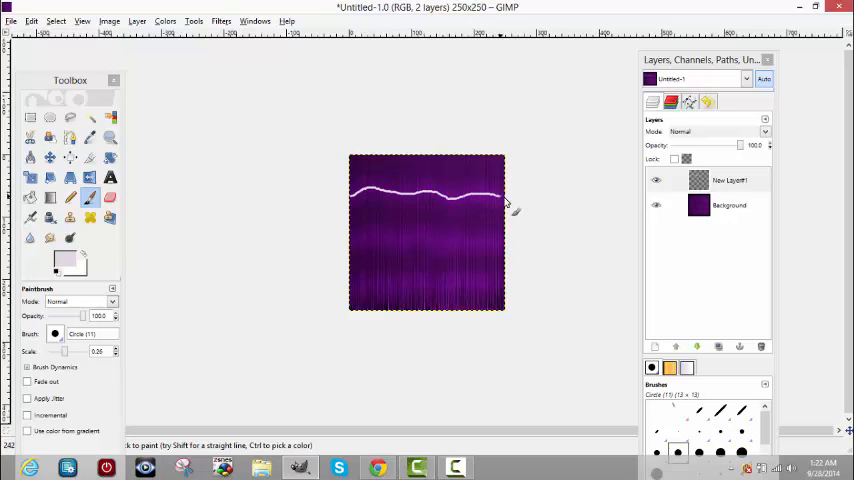
pyautogui.moveTo(354, 250)
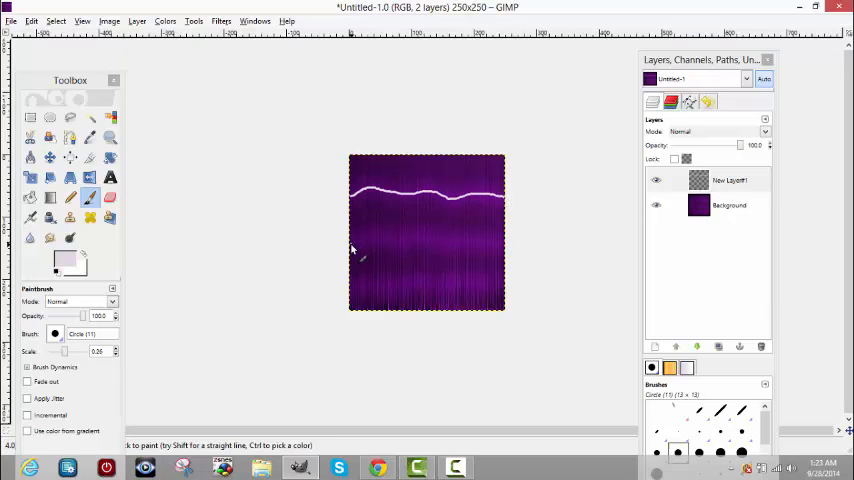
pyautogui.moveTo(355, 248); pyautogui.dragTo(410, 240)
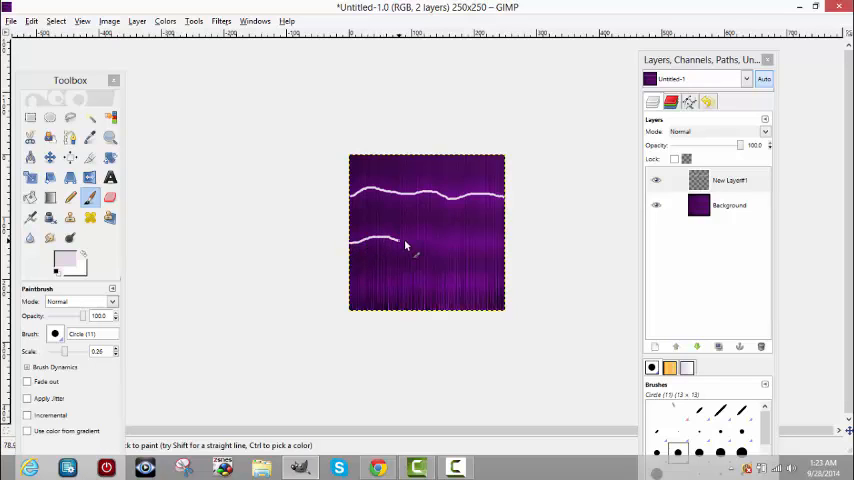
pyautogui.moveTo(380, 240); pyautogui.dragTo(455, 250)
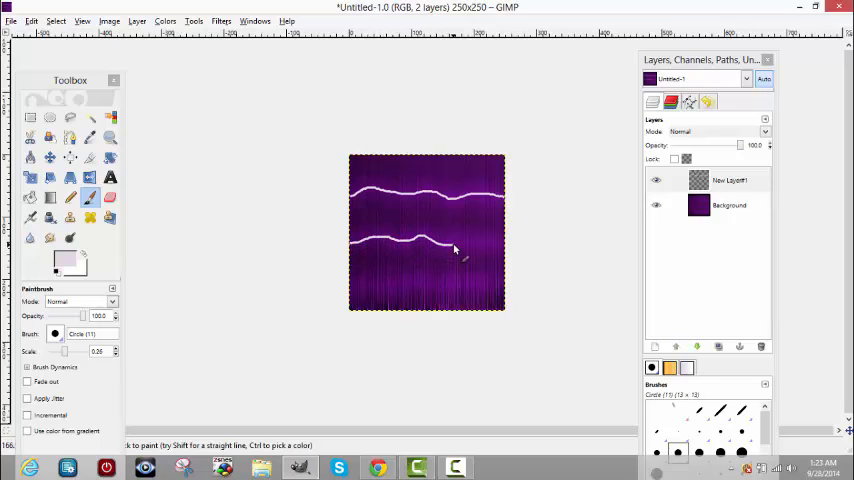
pyautogui.moveTo(455, 248); pyautogui.dragTo(505, 243)
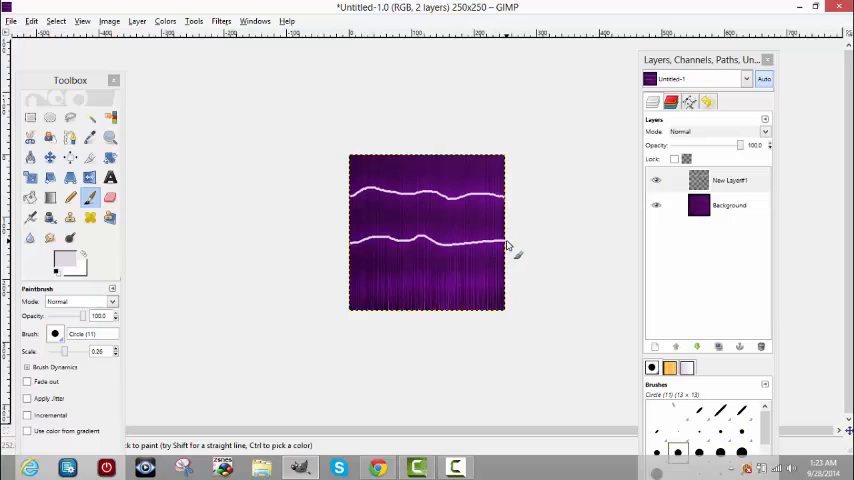
pyautogui.moveTo(355, 300); pyautogui.dragTo(380, 290)
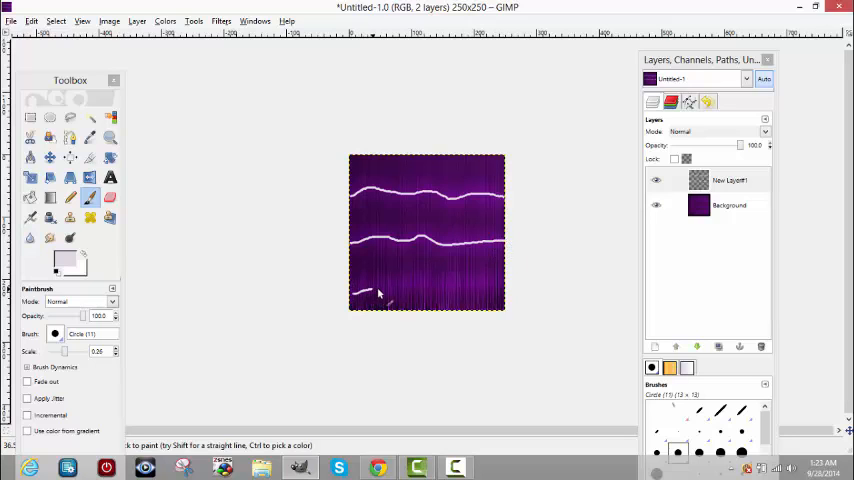
pyautogui.moveTo(360, 295); pyautogui.dragTo(440, 290)
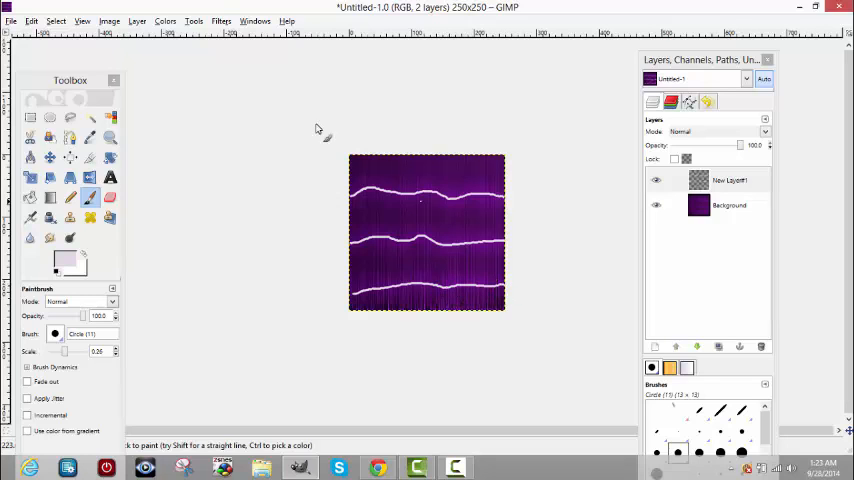
pyautogui.click(221, 21)
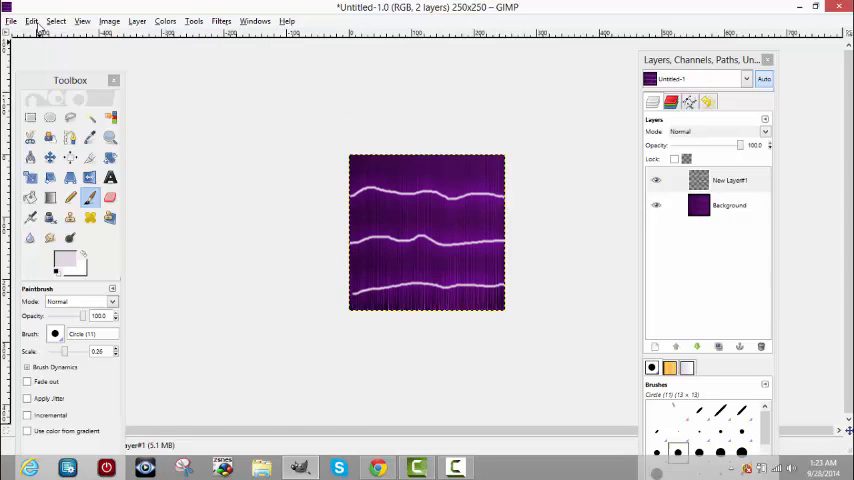
pyautogui.moveTo(217, 24)
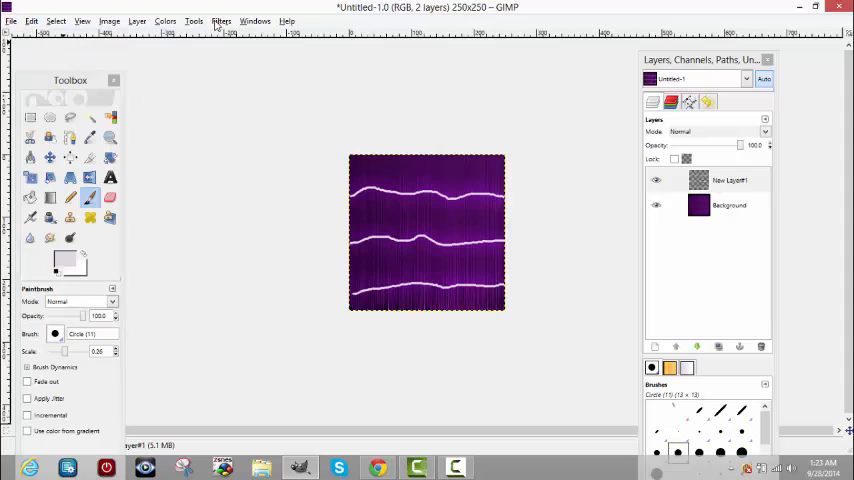
# Soften the three highlight streaks with a 13 px Gaussian blur.
pyautogui.click(221, 20)
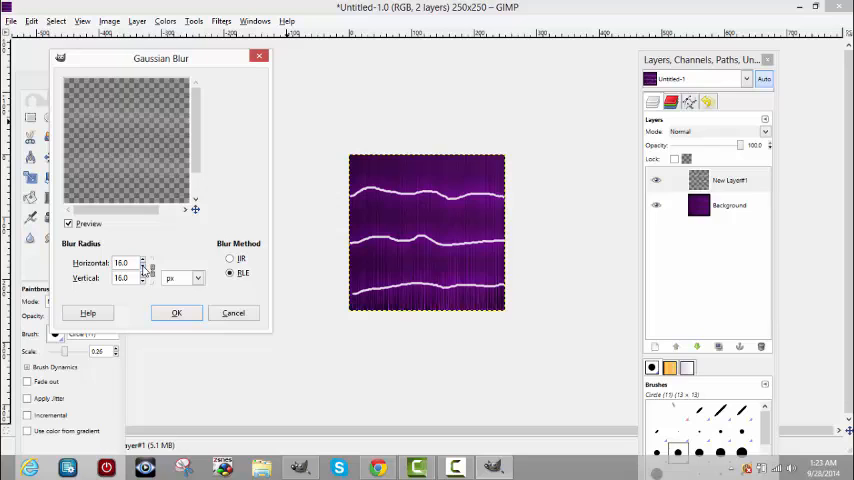
pyautogui.click(148, 267)
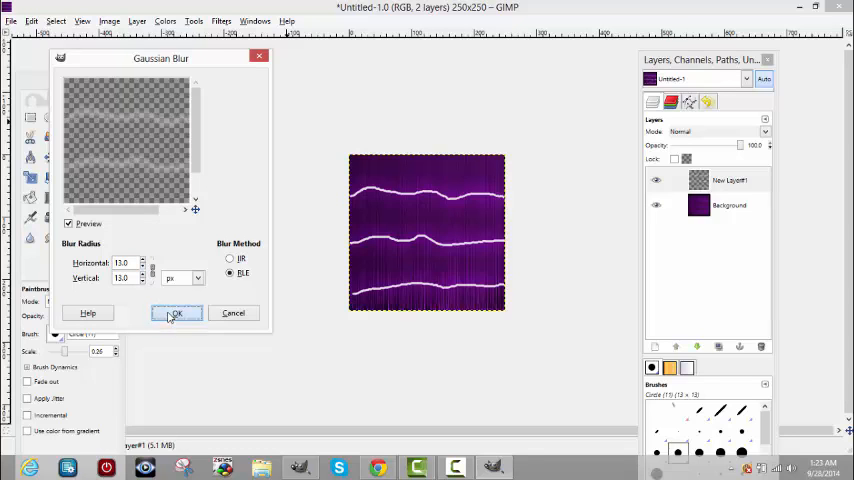
pyautogui.click(176, 313)
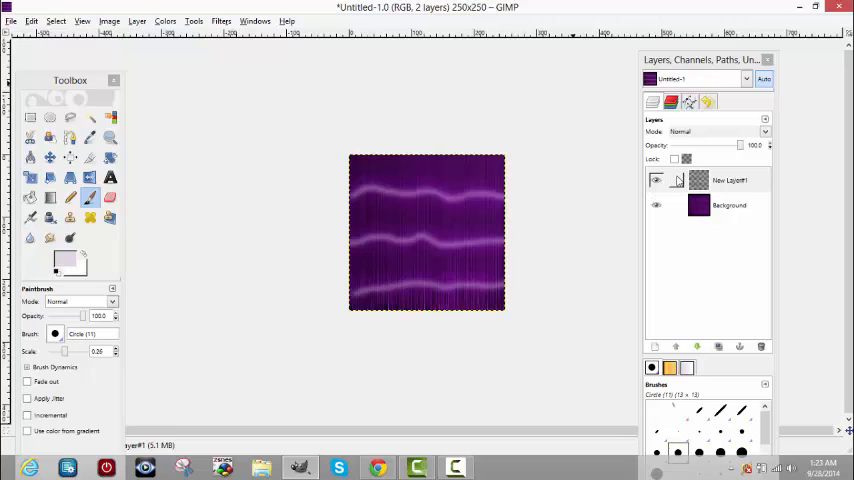
# Try Screen on the highlight layer, then settle on Overlay blending.
pyautogui.click(730, 180)
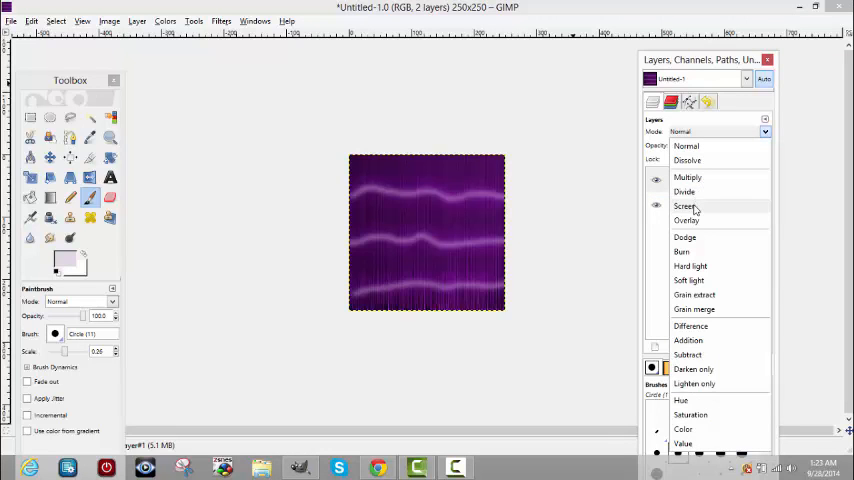
pyautogui.click(684, 206)
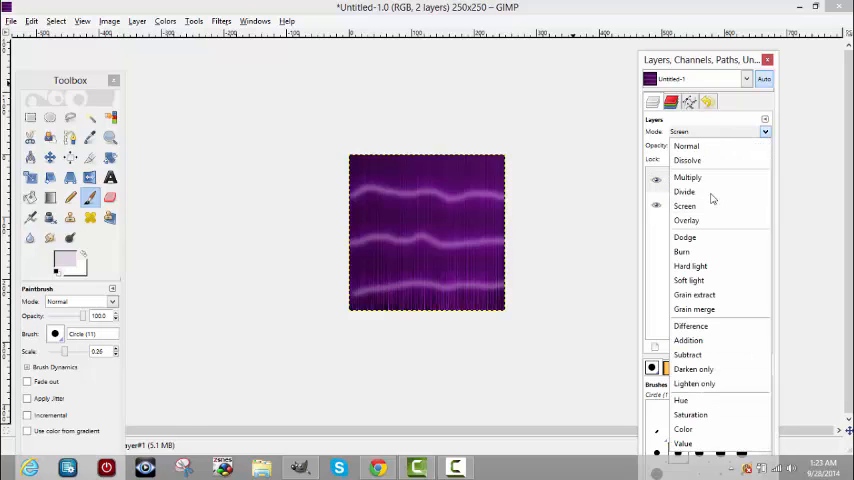
pyautogui.click(686, 220)
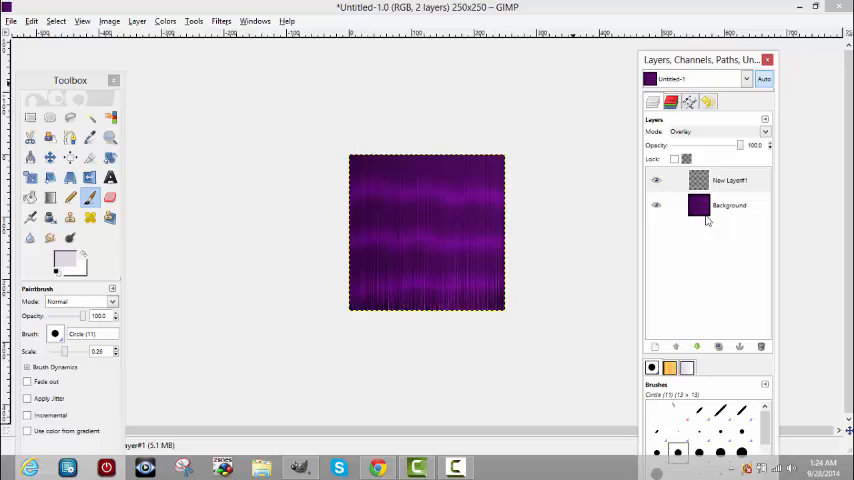
pyautogui.moveTo(698, 232)
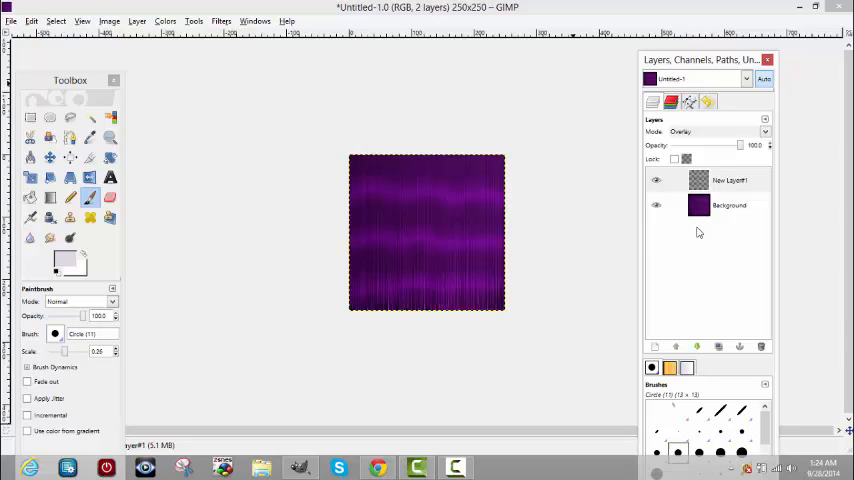
pyautogui.moveTo(658, 241)
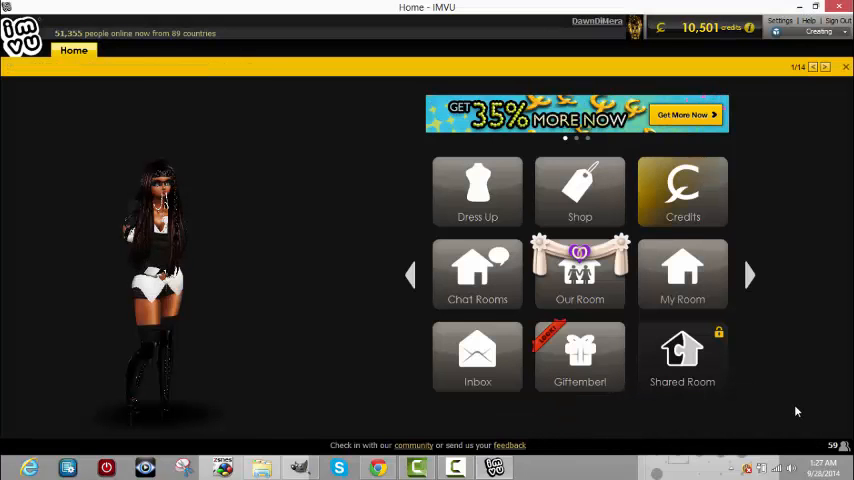
# Switch from GIMP to the IMVU client window.
pyautogui.click(824, 66)
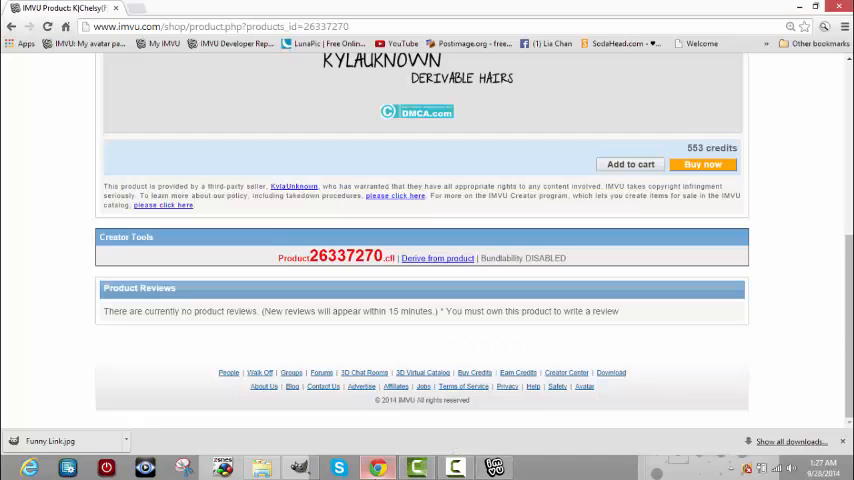
# Browse the IMVU Creator page of locally saved derived projects.
pyautogui.scroll(3)
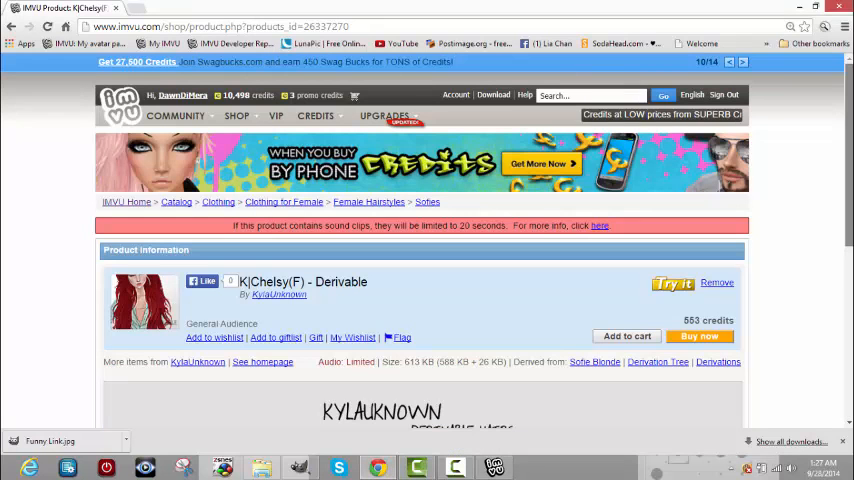
pyautogui.click(236, 116)
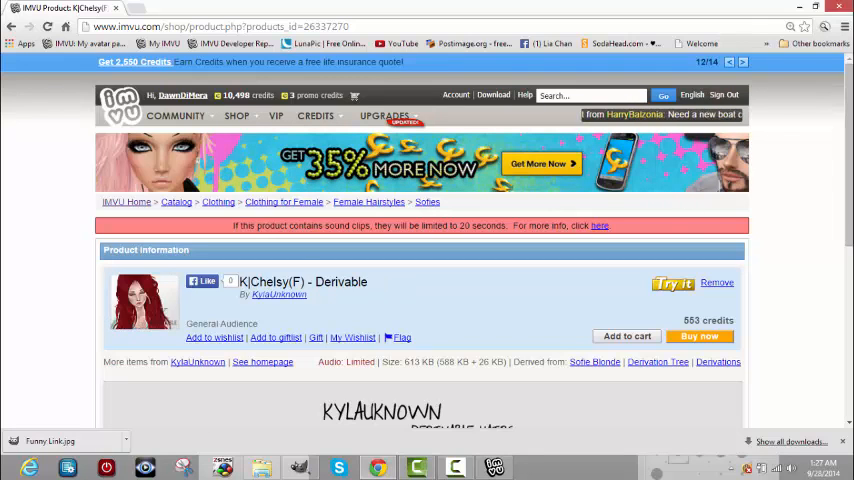
pyautogui.scroll(-3)
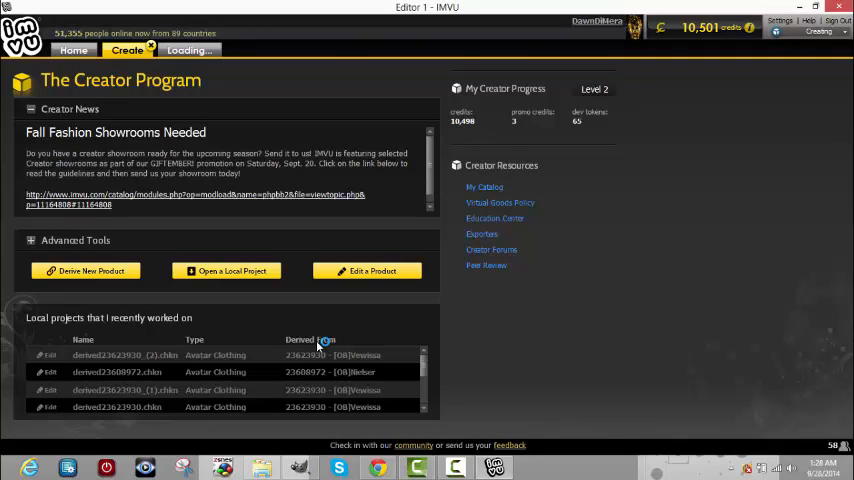
pyautogui.moveTo(315, 365)
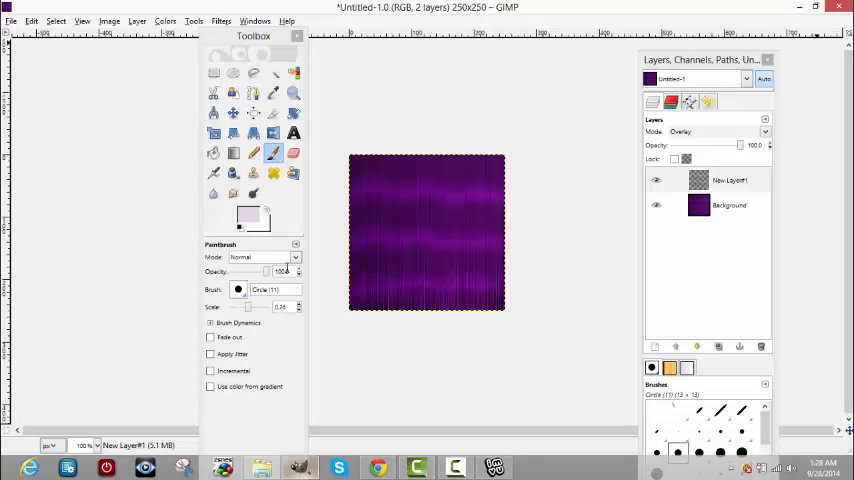
# Export the texture to the Desktop as hair.png with visible layers merged.
pyautogui.click(10, 20)
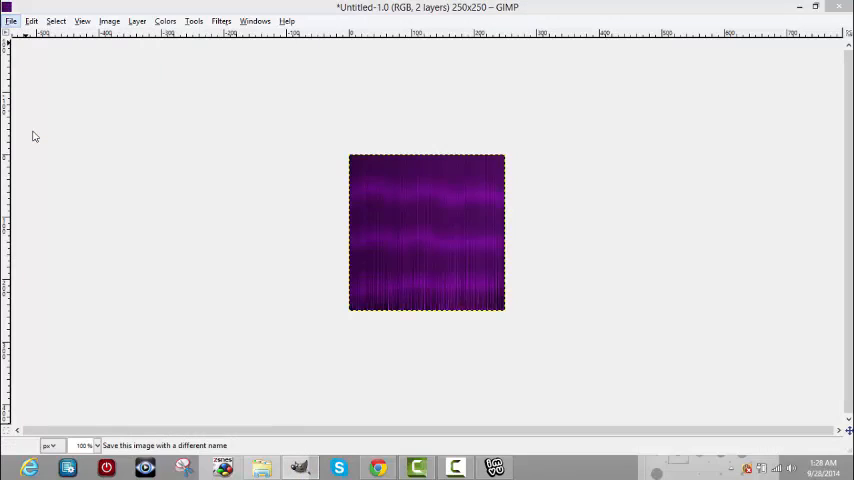
pyautogui.click(10, 20)
pyautogui.write('hair.png')
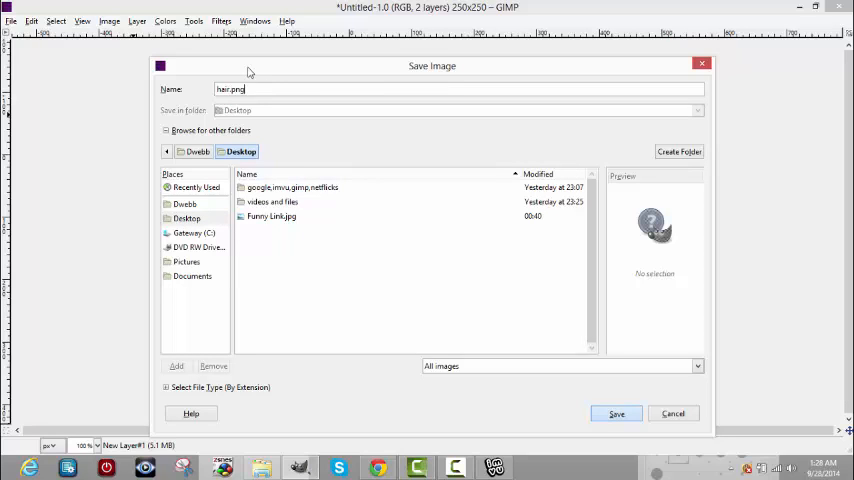
pyautogui.click(616, 413)
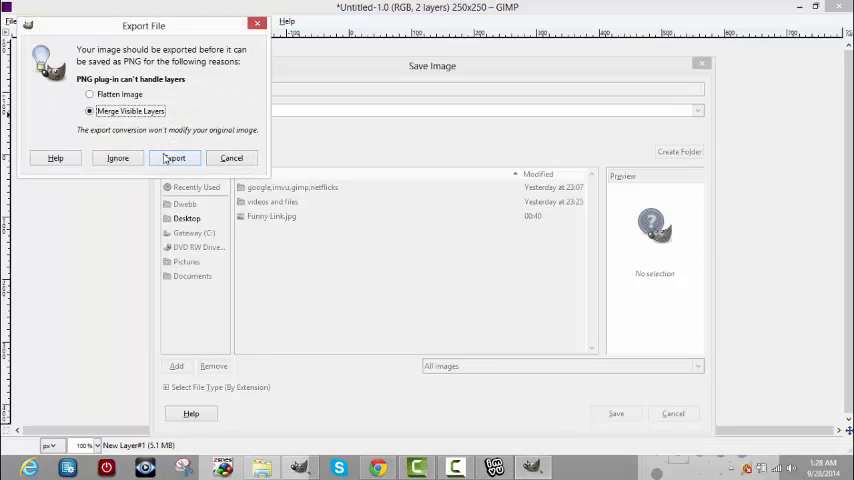
pyautogui.click(174, 158)
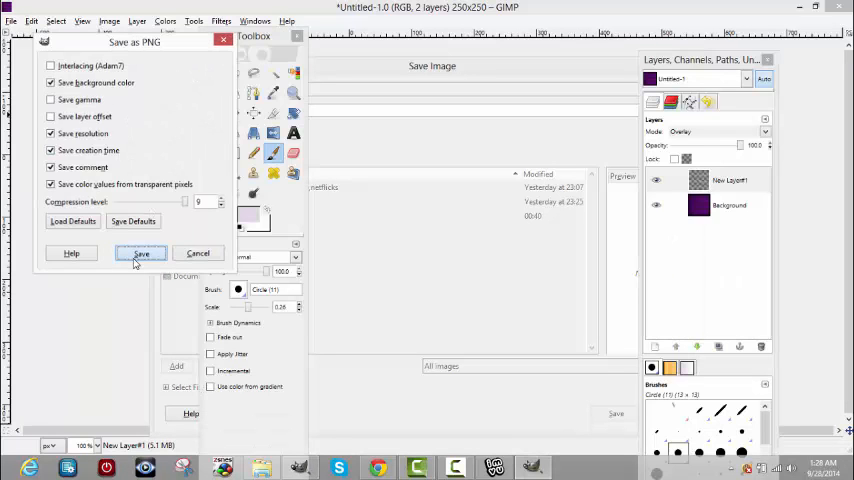
pyautogui.click(141, 253)
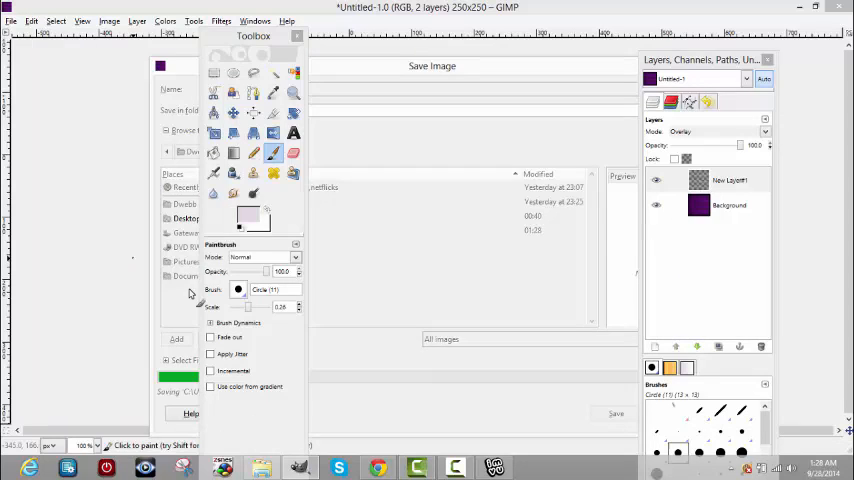
pyautogui.click(615, 413)
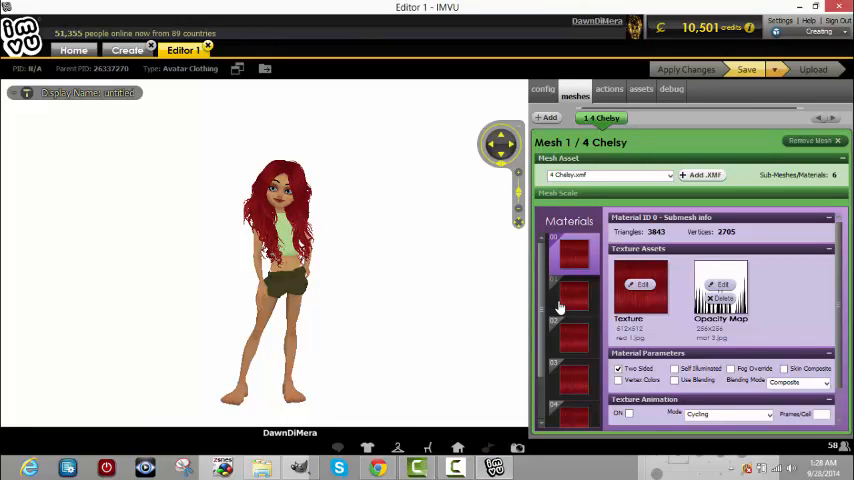
pyautogui.click(573, 300)
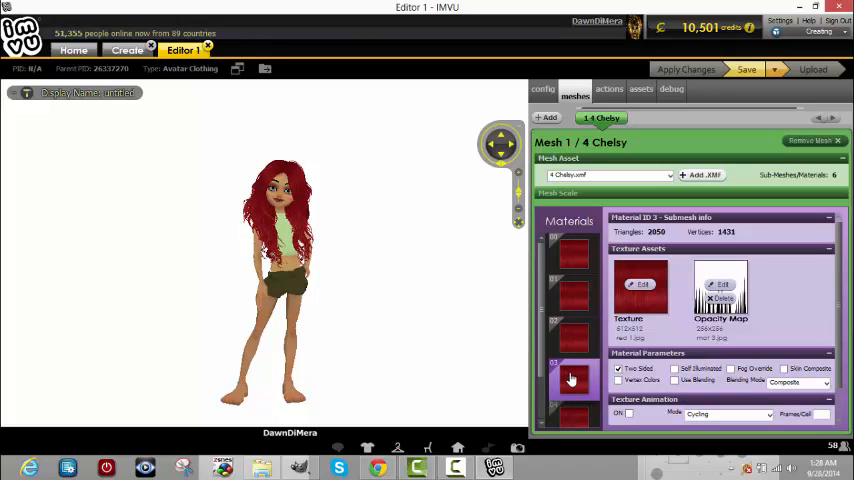
pyautogui.click(572, 410)
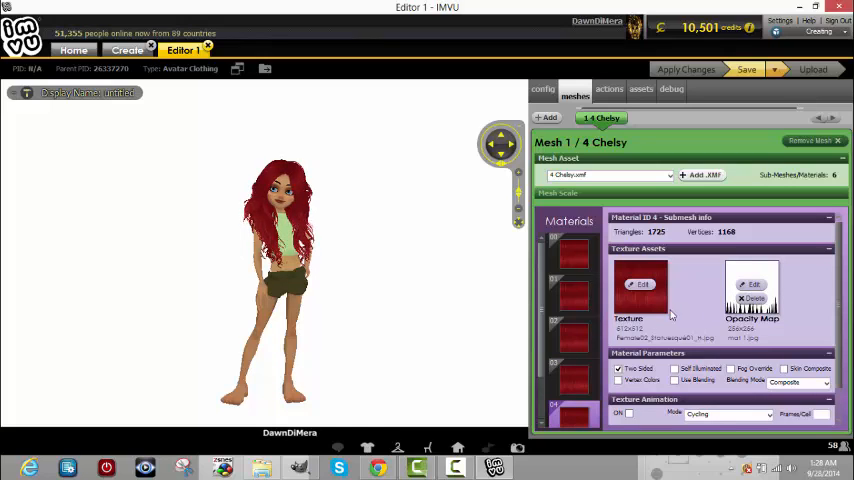
pyautogui.click(573, 255)
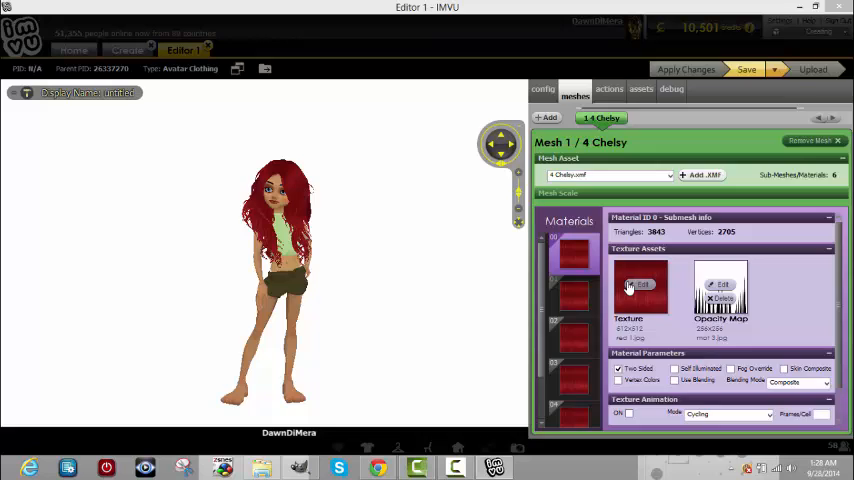
# Load hair.png from the Desktop as material 0's texture and move to material 2.
pyautogui.click(640, 286)
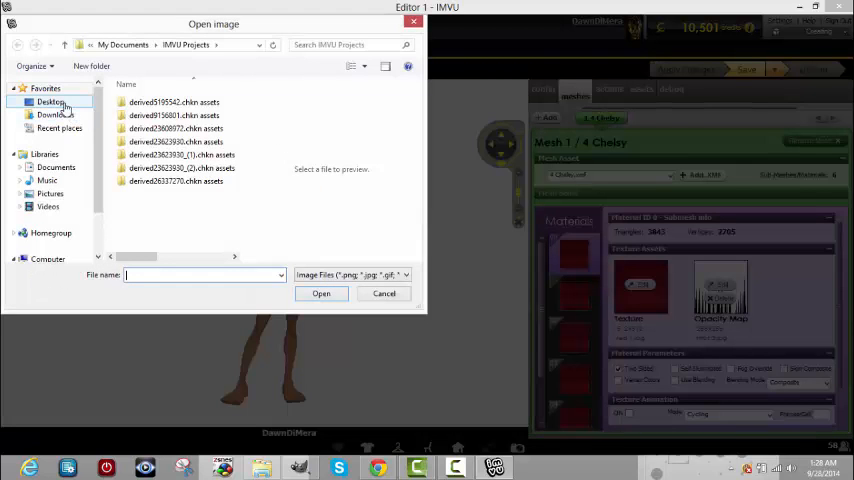
pyautogui.click(50, 101)
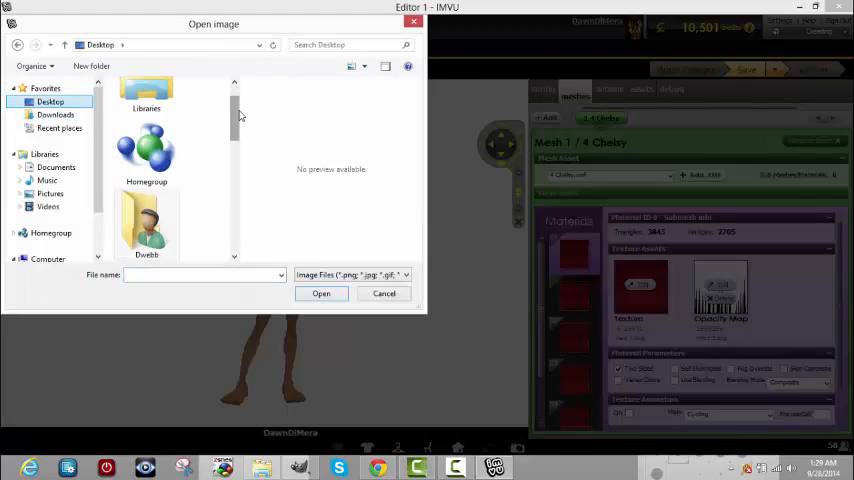
pyautogui.scroll(-3)
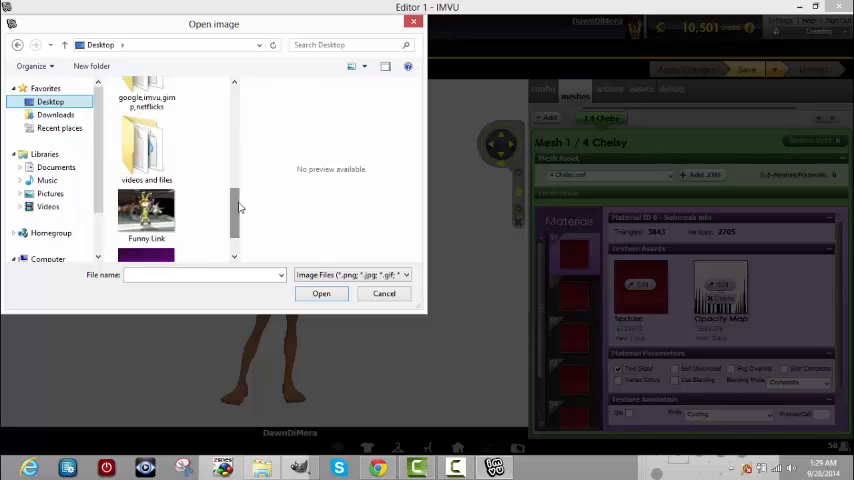
pyautogui.scroll(-3)
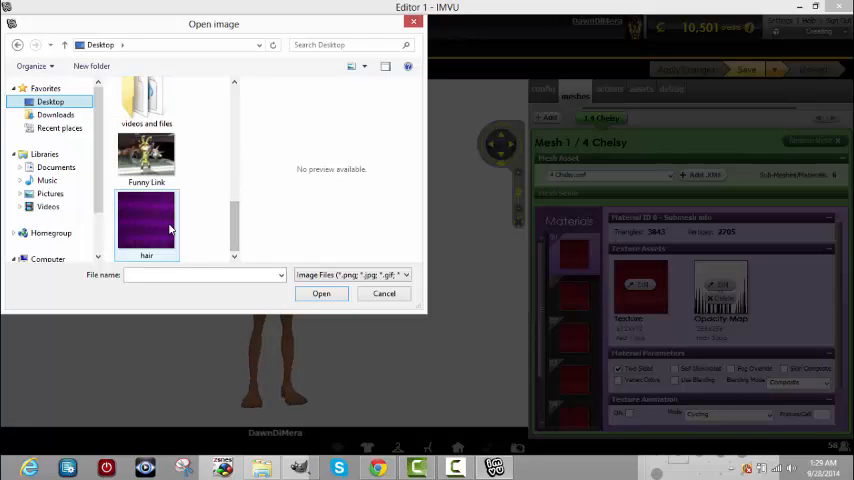
pyautogui.click(146, 220)
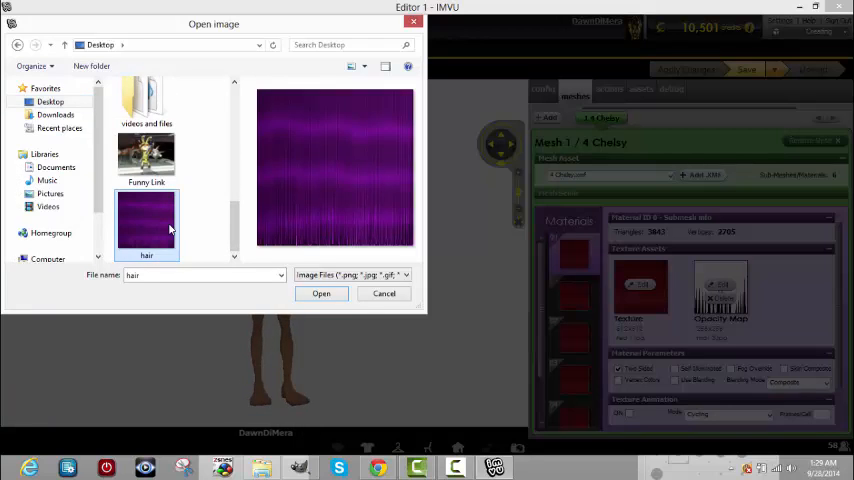
pyautogui.click(321, 293)
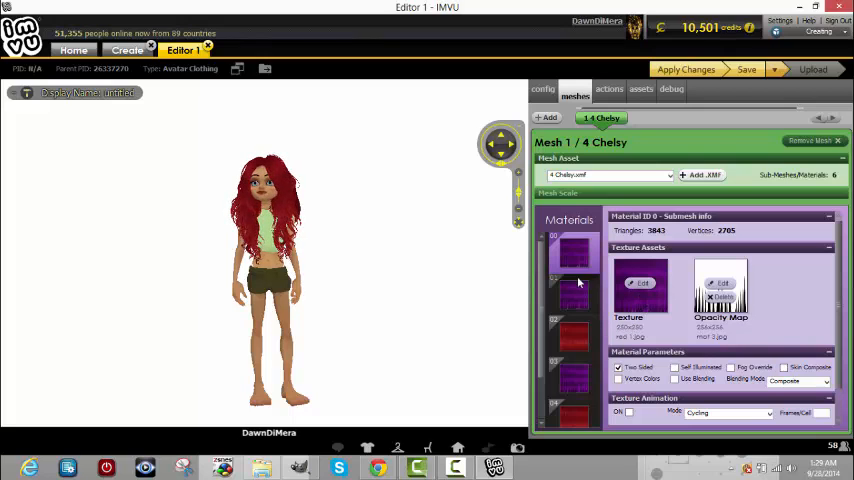
pyautogui.click(685, 69)
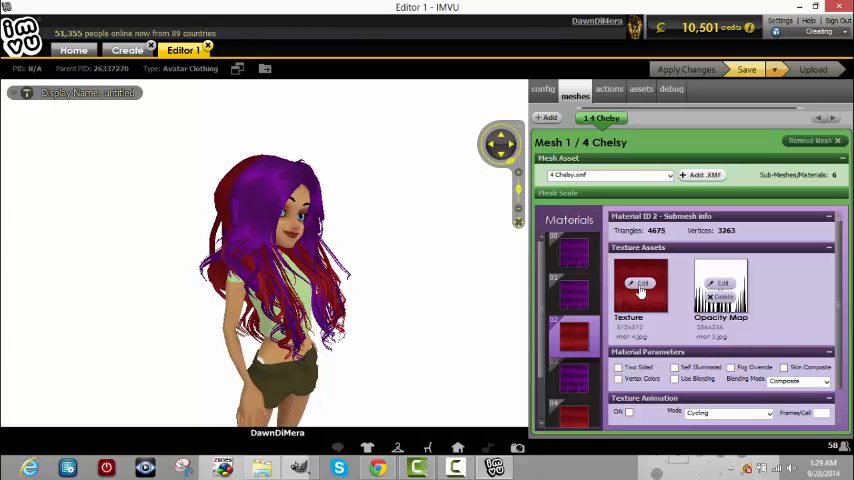
# Give materials 2 and 4 the hair.png texture and apply the changes to the preview.
pyautogui.click(641, 283)
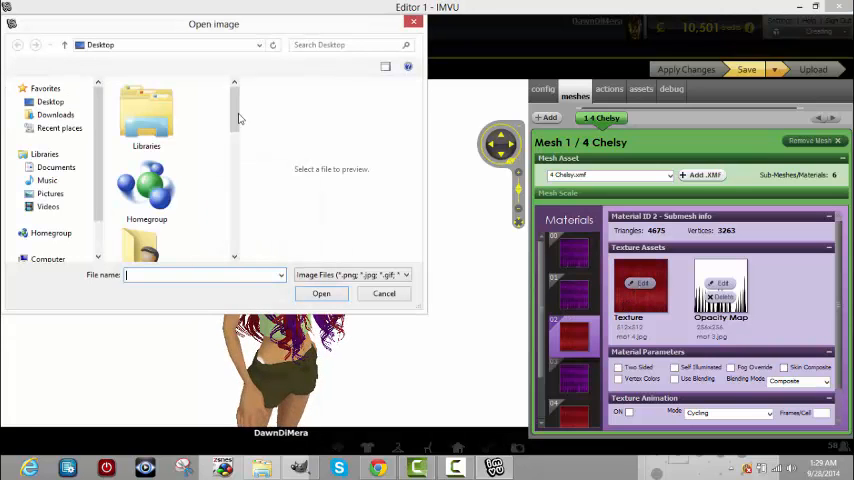
pyautogui.click(146, 225)
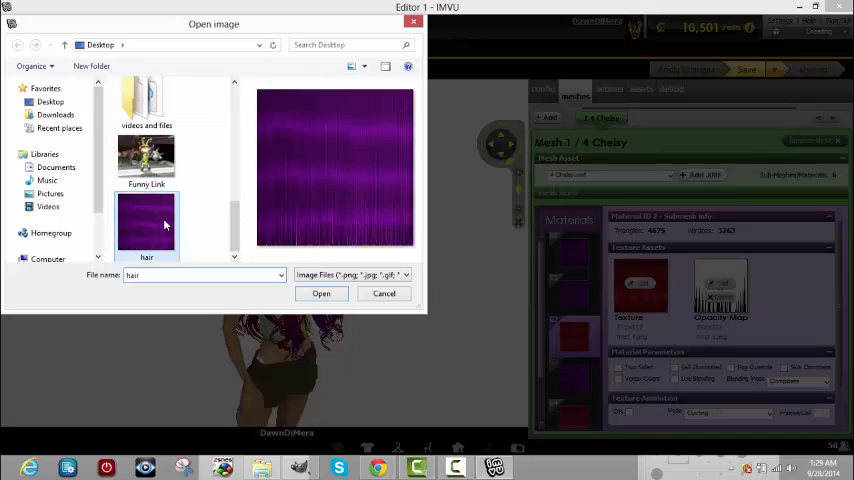
pyautogui.click(321, 293)
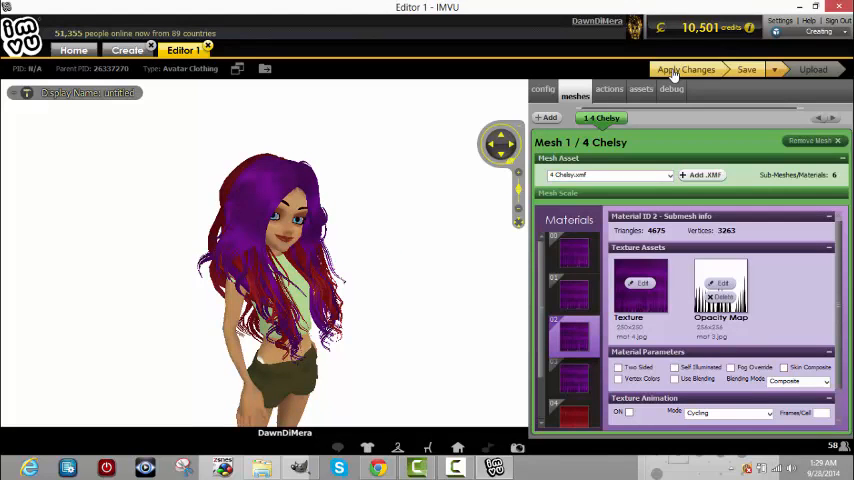
pyautogui.click(685, 69)
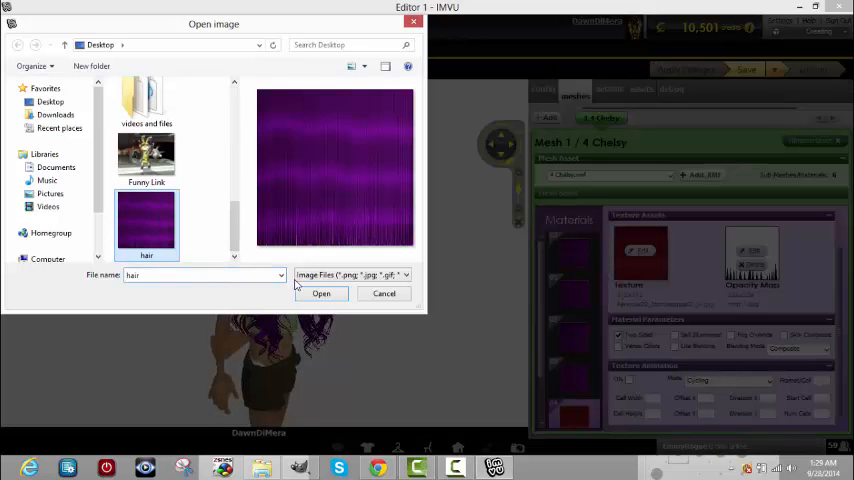
pyautogui.click(321, 293)
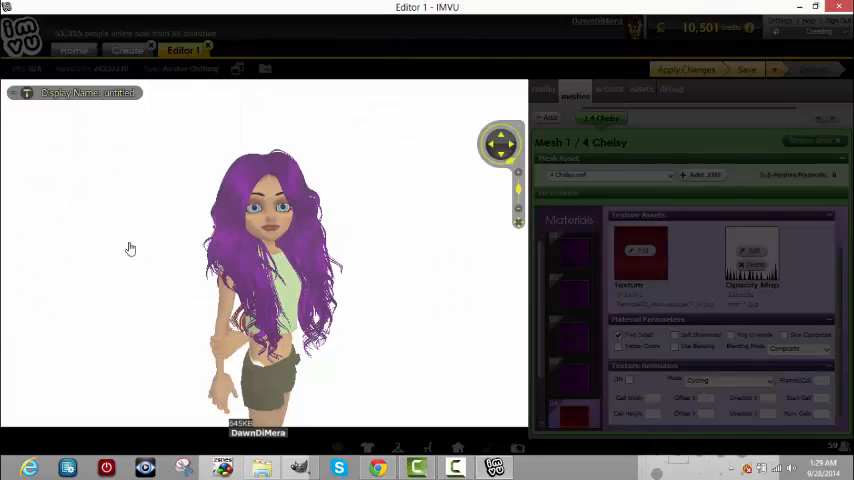
pyautogui.click(685, 69)
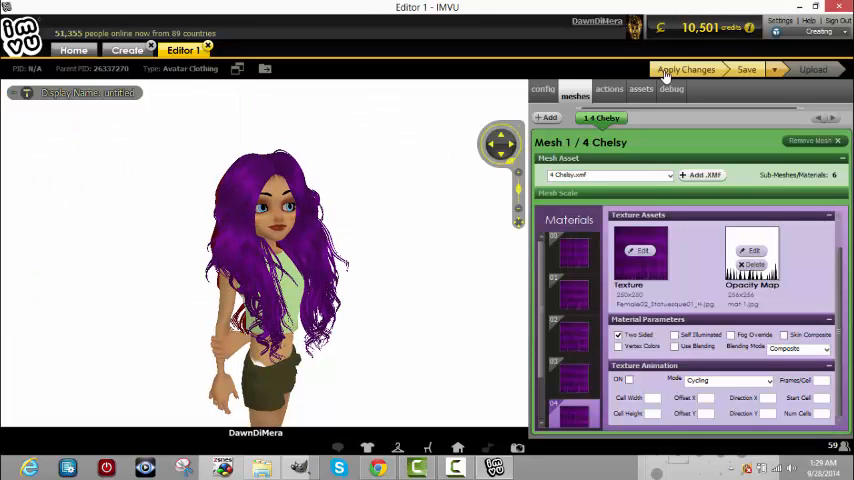